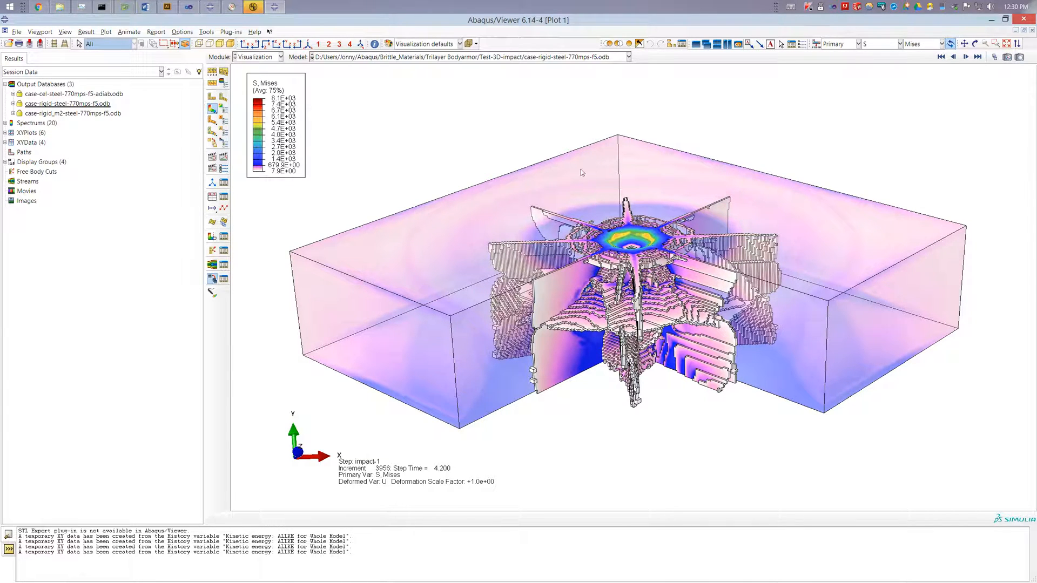
pyautogui.moveTo(760, 208)
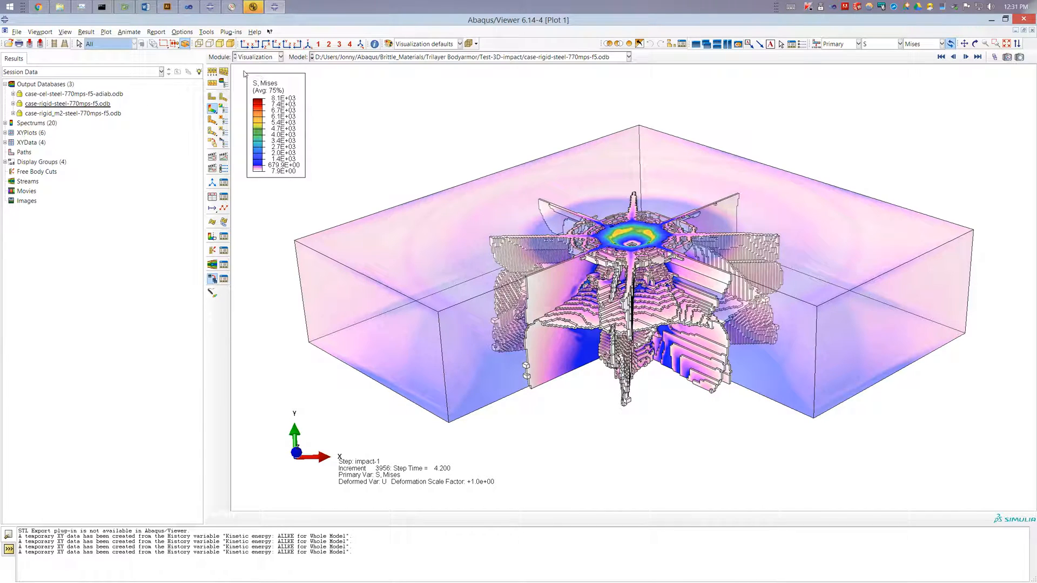
# Step: Bring up the ODB display group manager and the overlay plot layer manager, moved off the model
pyautogui.click(207, 31)
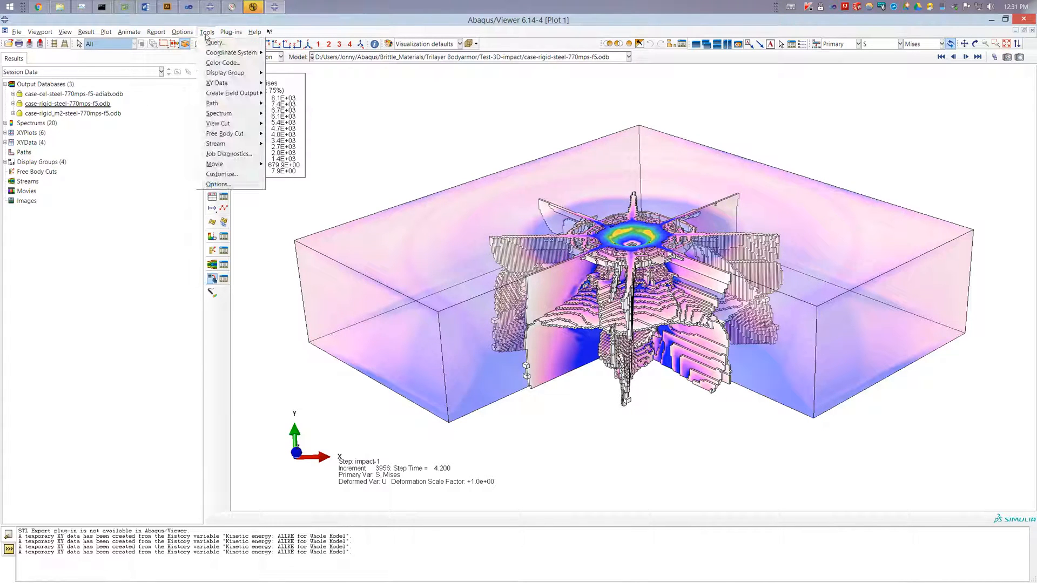
pyautogui.moveTo(224, 72)
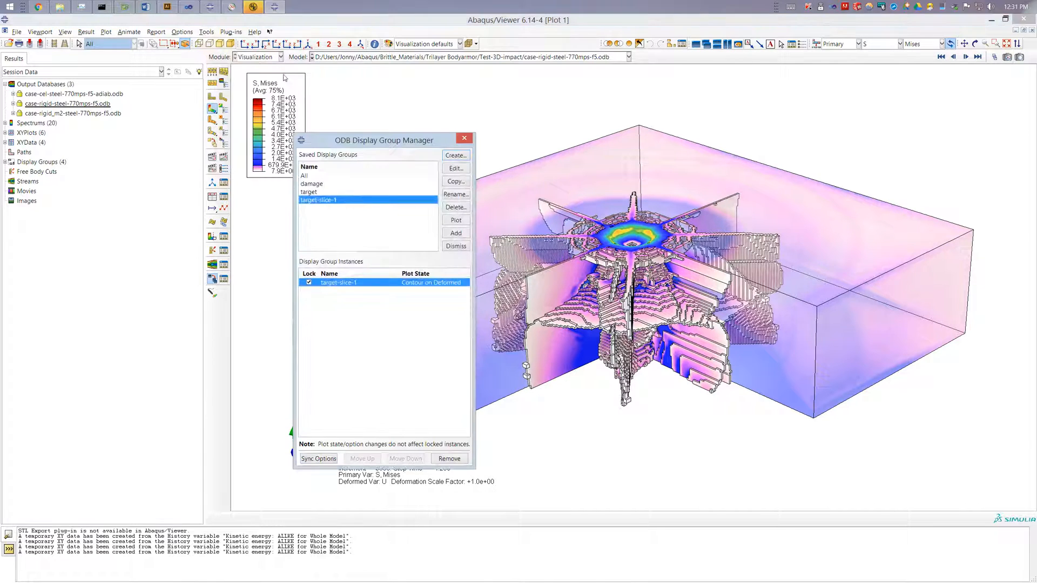
pyautogui.moveTo(383, 139); pyautogui.dragTo(116, 219)
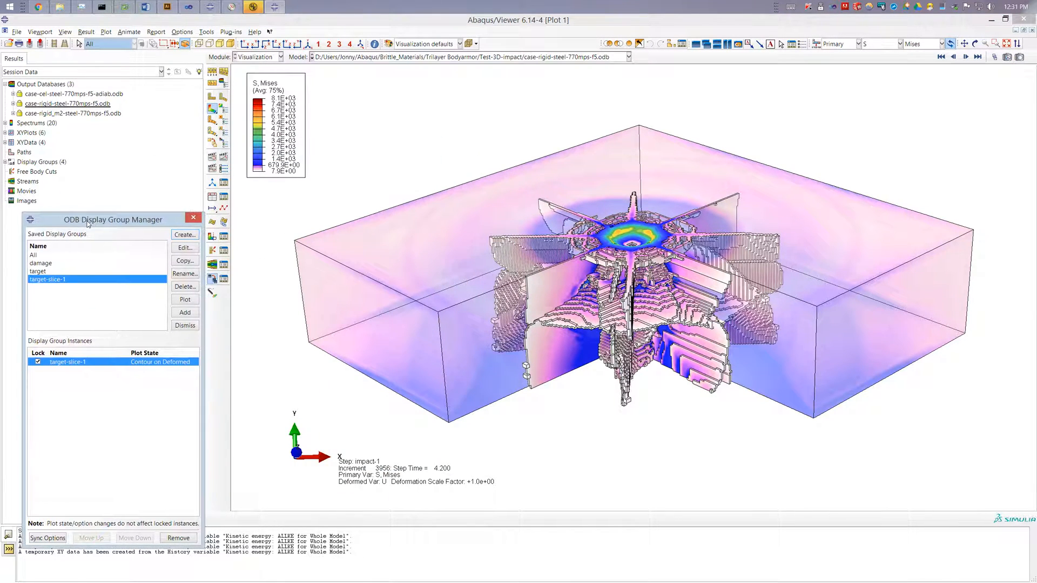
pyautogui.click(63, 32)
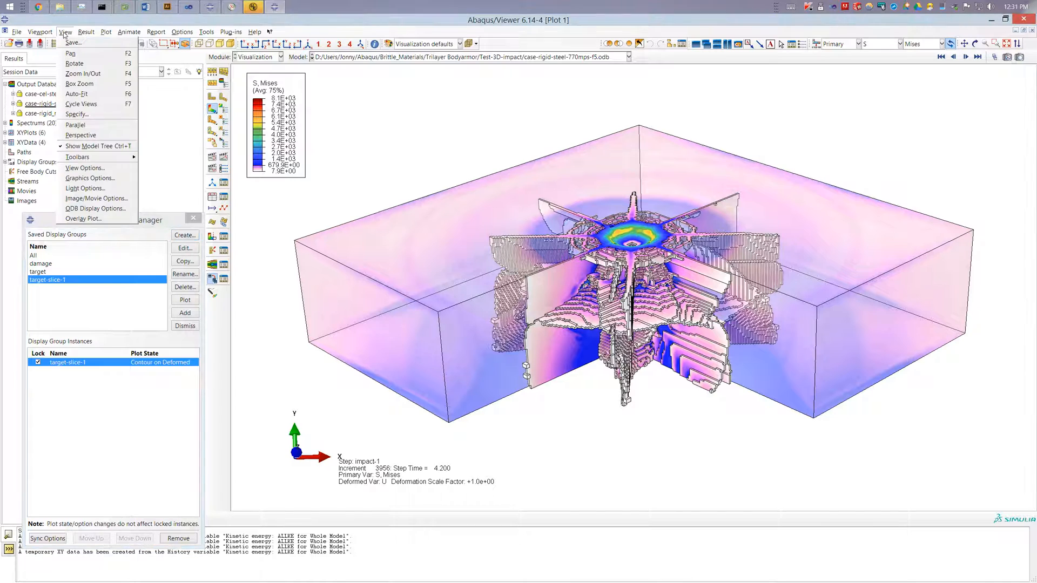
pyautogui.moveTo(83, 220)
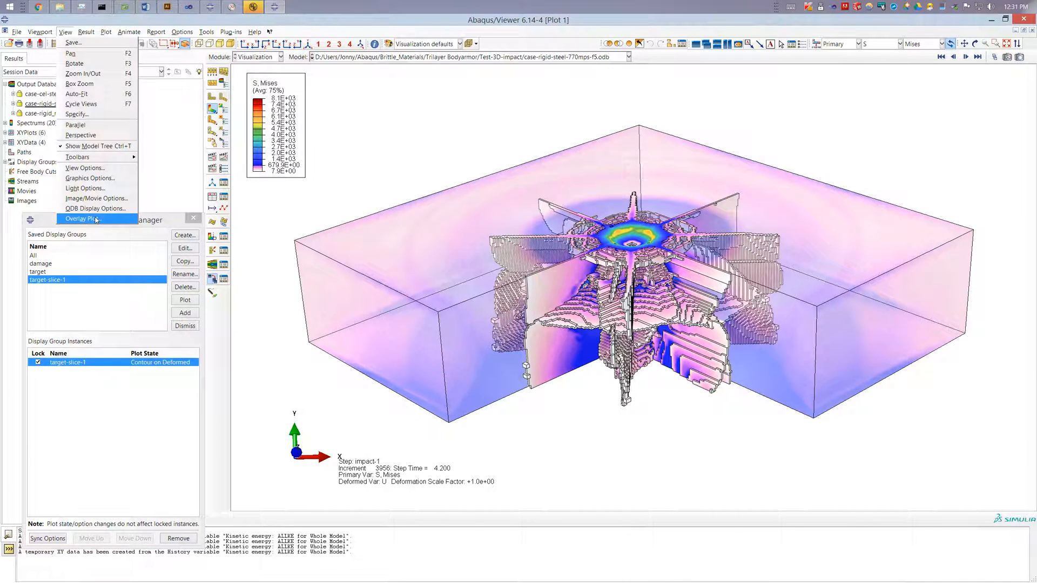
pyautogui.click(83, 219)
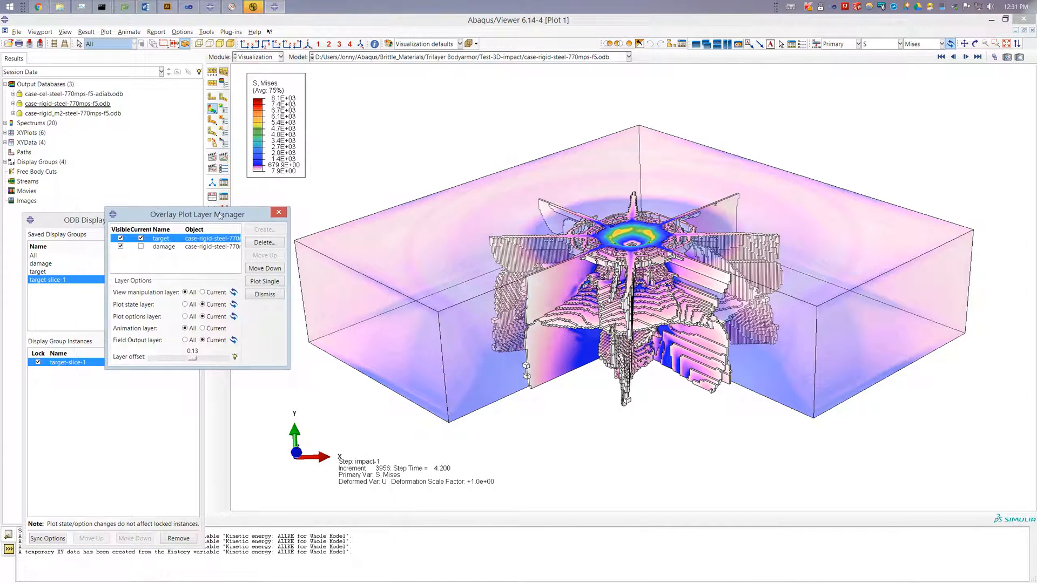
pyautogui.moveTo(199, 214); pyautogui.dragTo(298, 225)
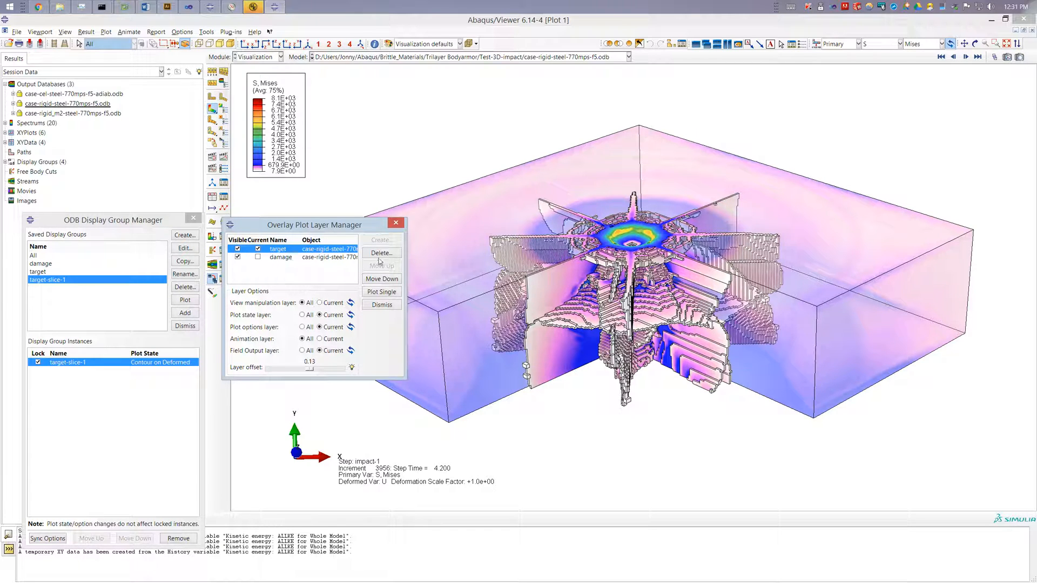
# Step: Delete the target overlay layer and the target-slice-1 saved display group
pyautogui.click(381, 252)
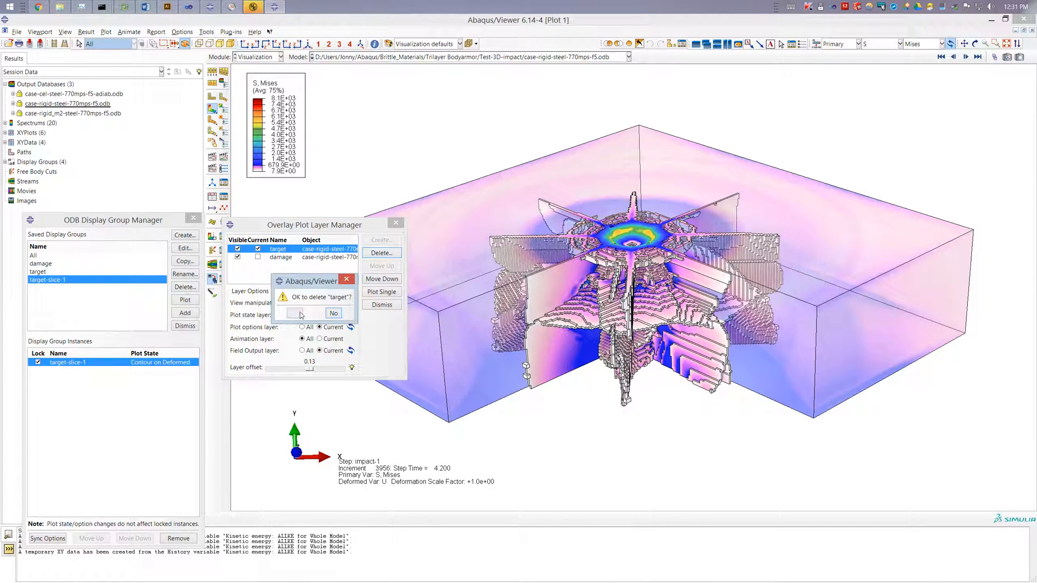
pyautogui.click(300, 313)
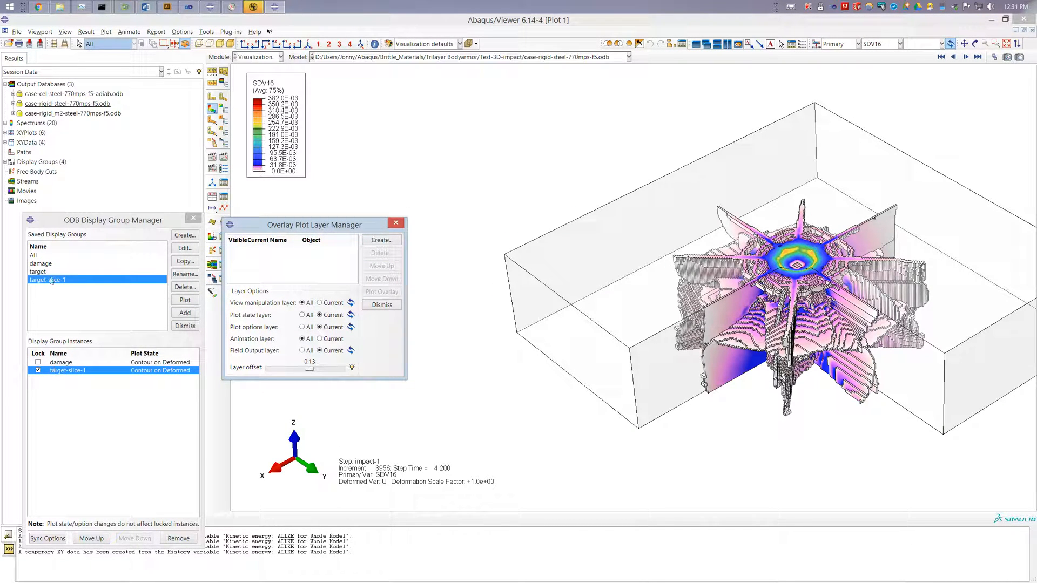
pyautogui.click(185, 286)
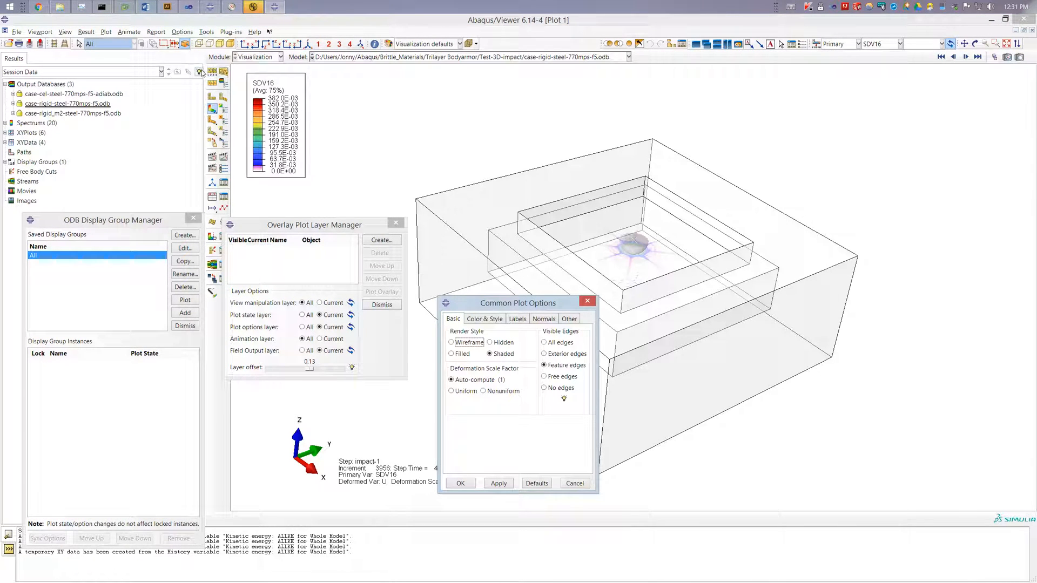
# Step: Turn off translucency in Common Plot Options and dismiss the overlay layer manager
pyautogui.click(567, 319)
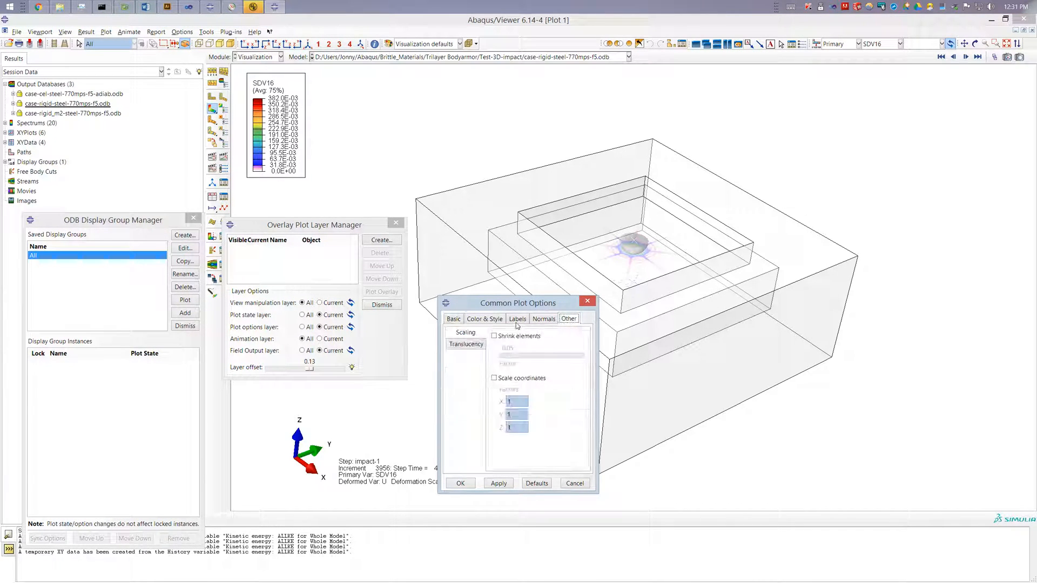
pyautogui.click(466, 344)
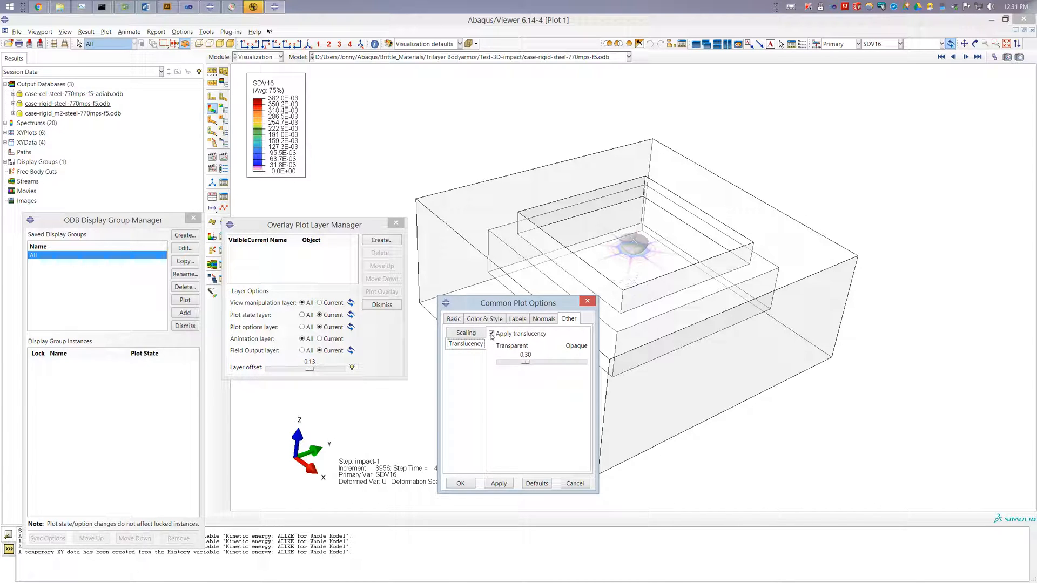
pyautogui.click(460, 483)
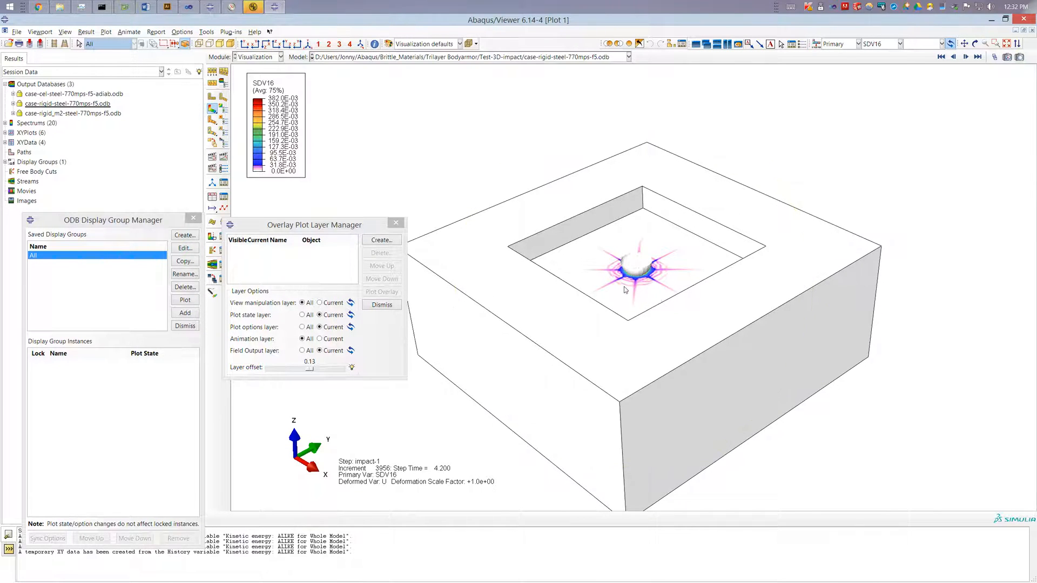
pyautogui.click(985, 43)
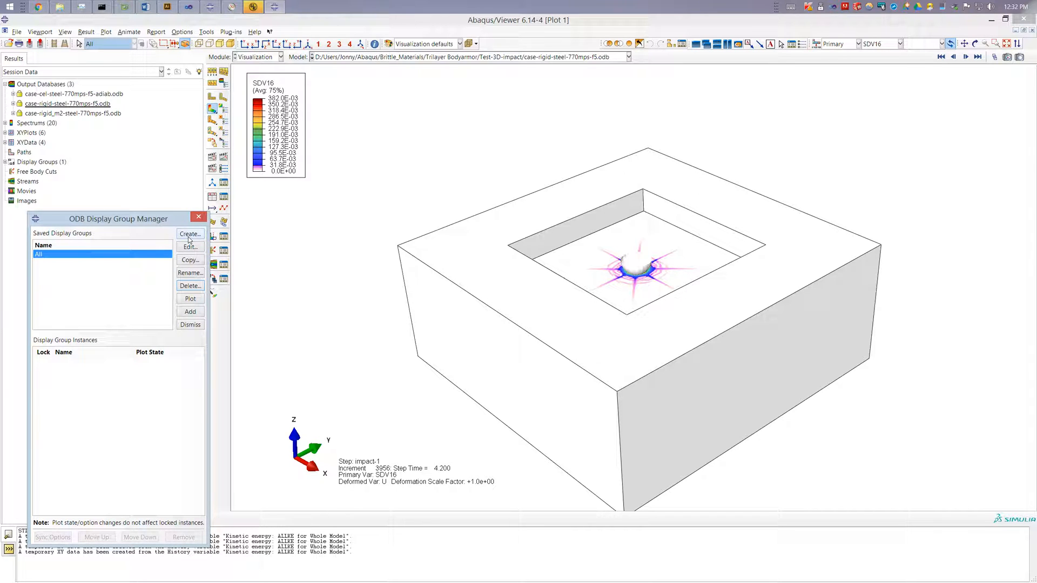
# Step: Start creating a new display group from the display group manager
pyautogui.click(190, 235)
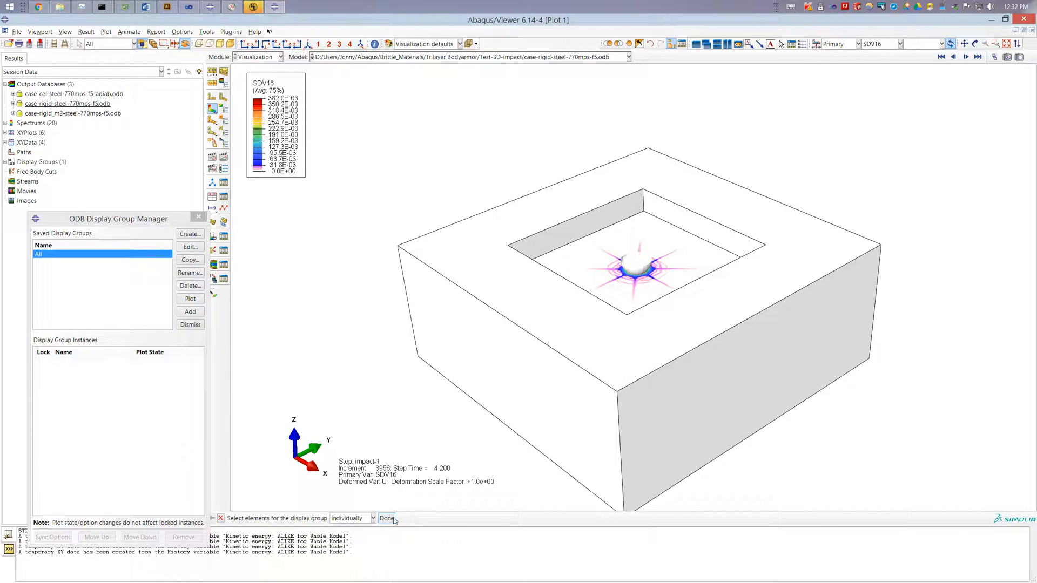
pyautogui.moveTo(391, 103)
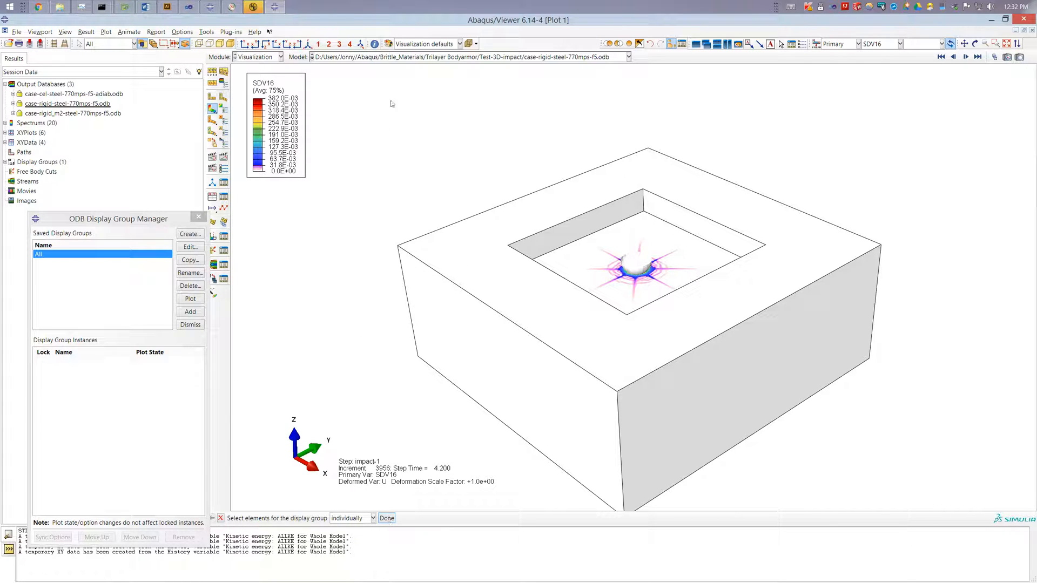
pyautogui.moveTo(363, 173)
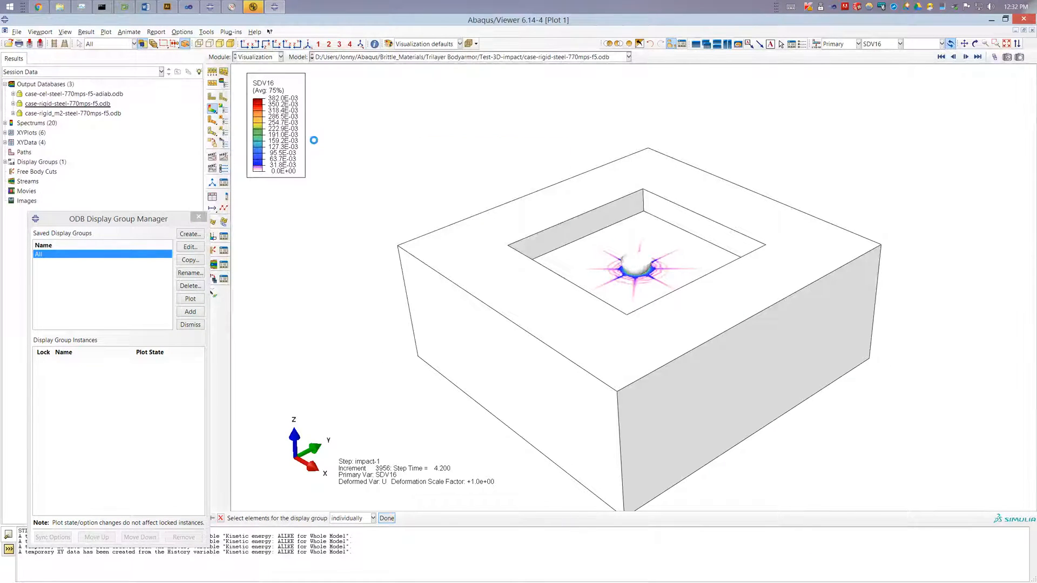
# Step: Select the TARGET-NELL-1 part instance and save it as the display group 'target'
pyautogui.click(189, 234)
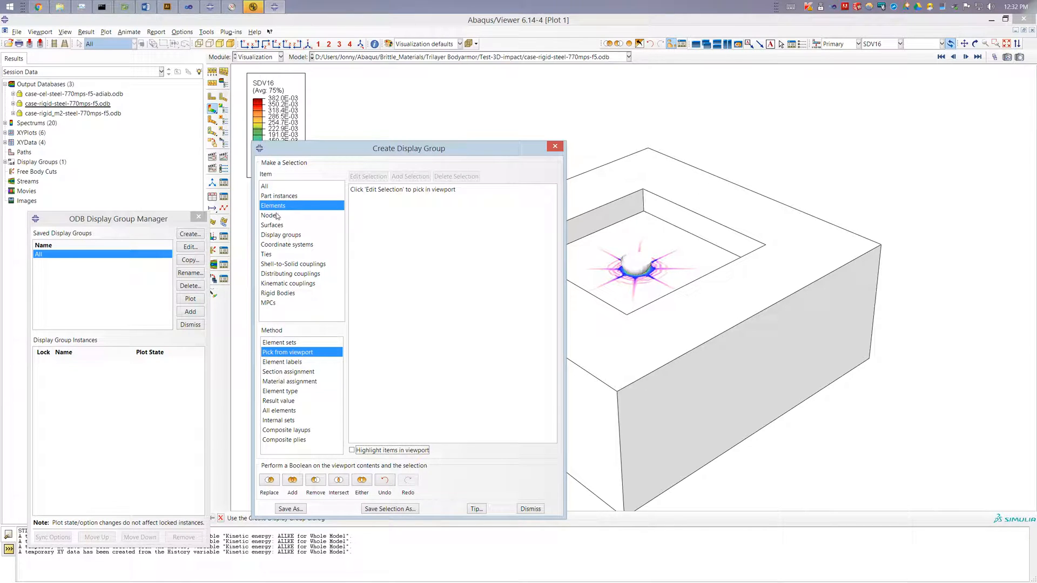
pyautogui.click(272, 225)
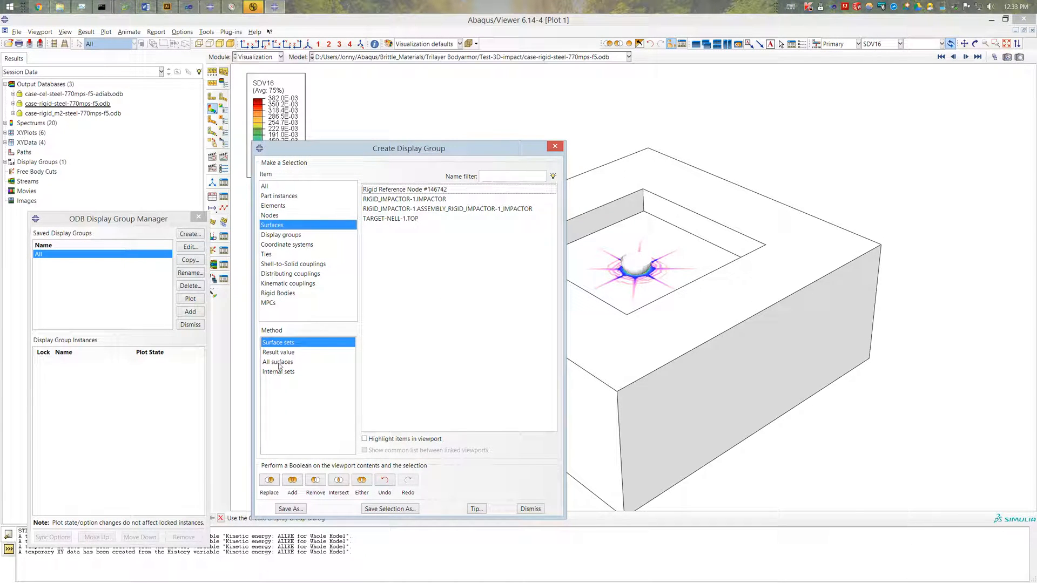
pyautogui.click(272, 205)
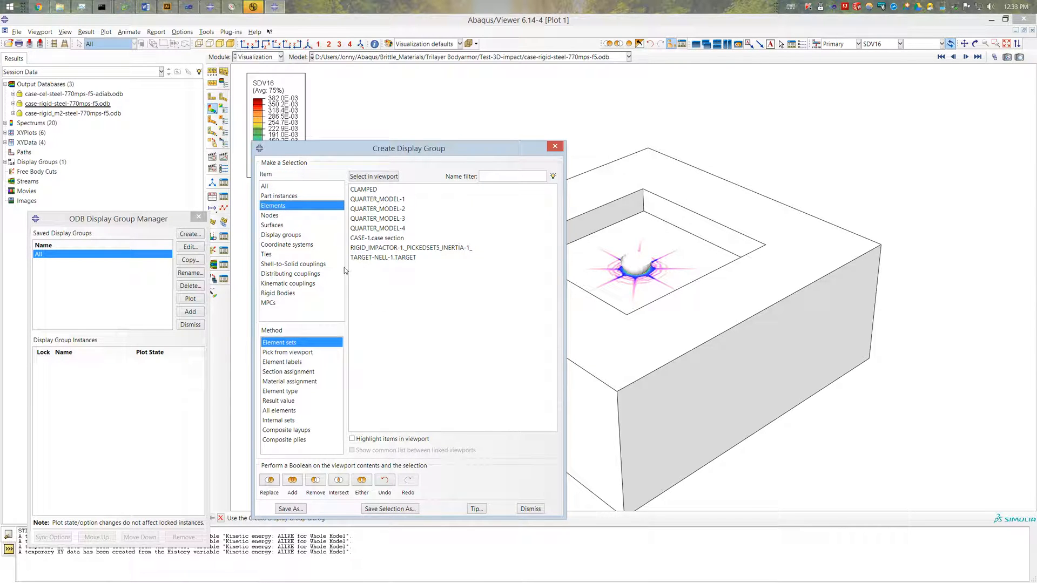
pyautogui.click(278, 196)
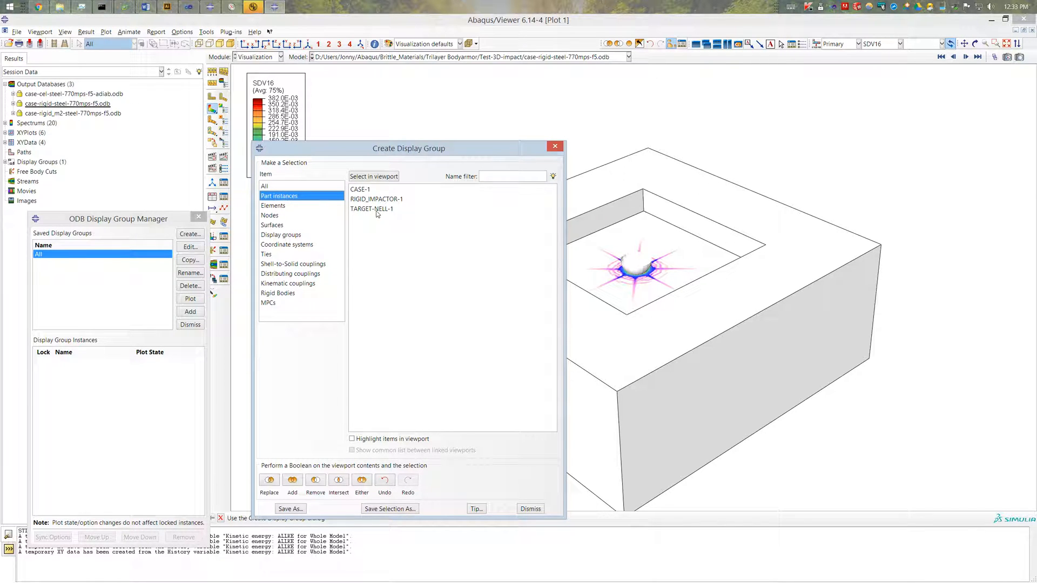
pyautogui.click(371, 208)
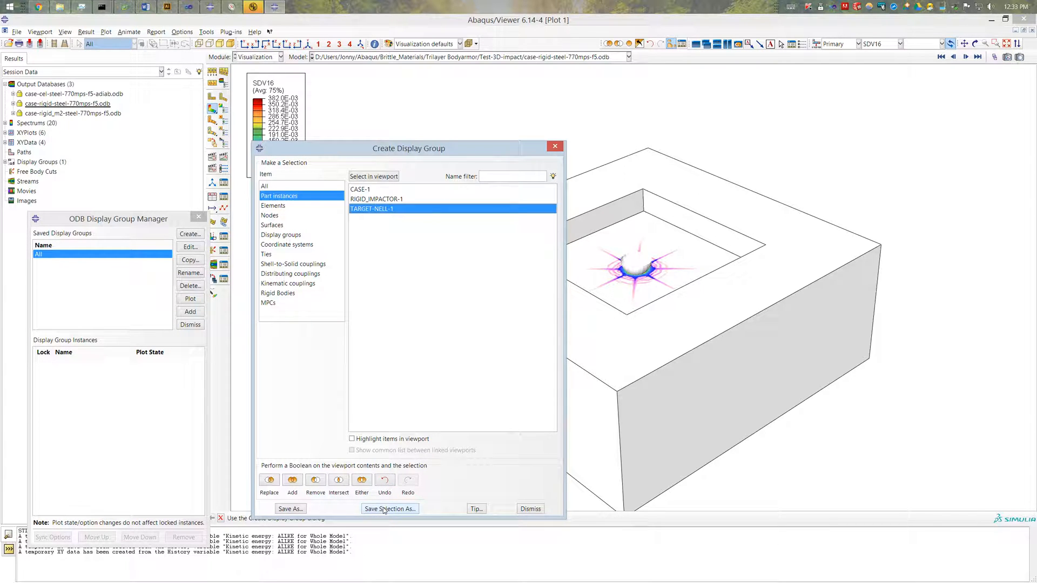
pyautogui.click(389, 508)
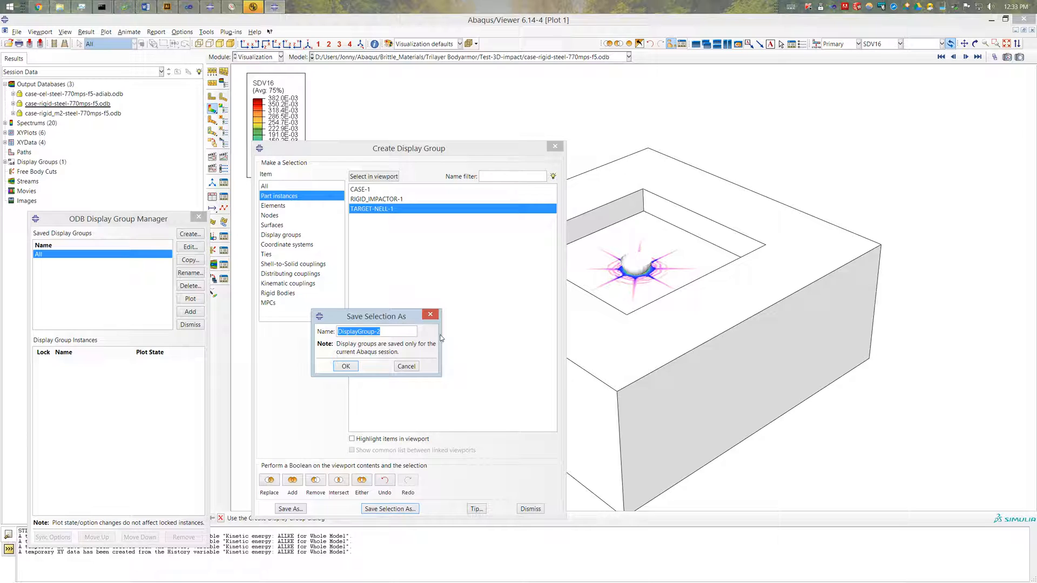
pyautogui.moveTo(432, 277)
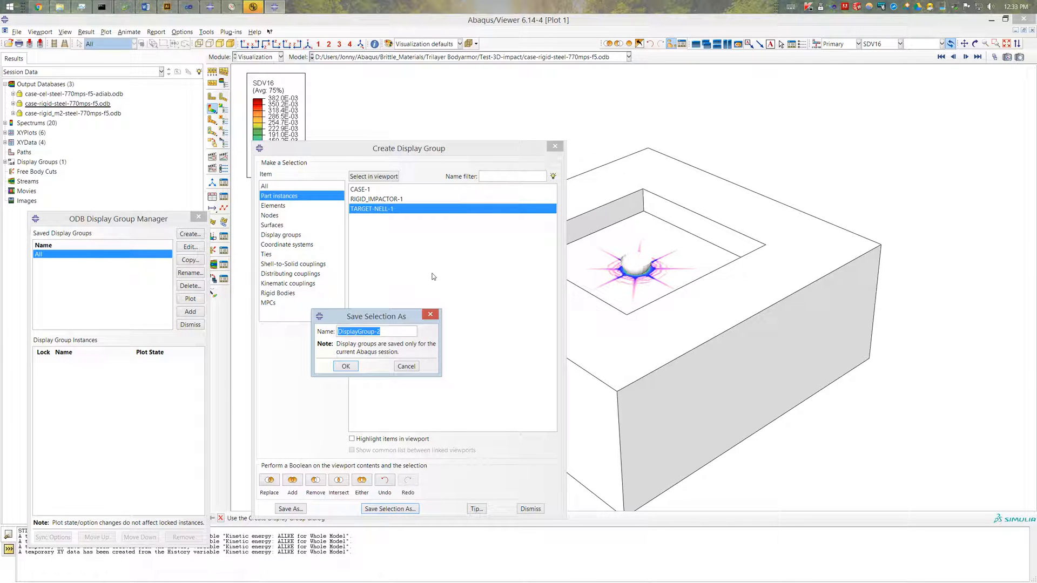
pyautogui.write('ta')
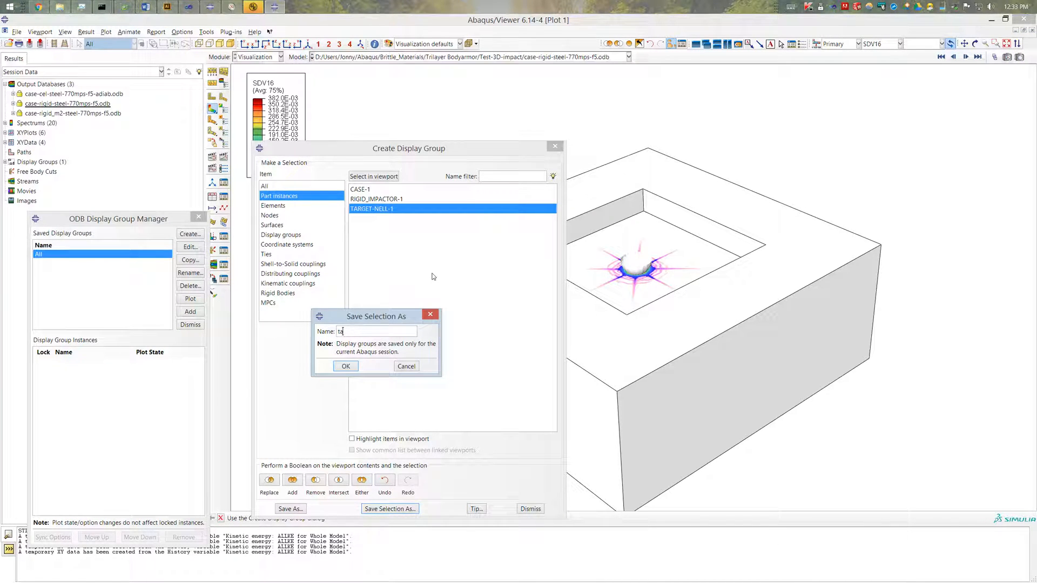
pyautogui.click(346, 367)
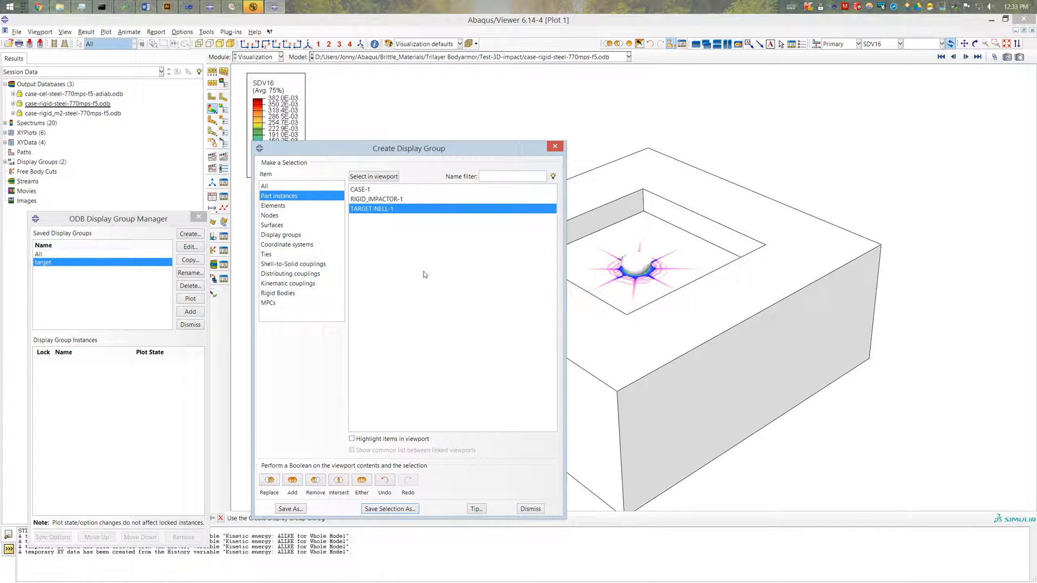
pyautogui.moveTo(404, 245)
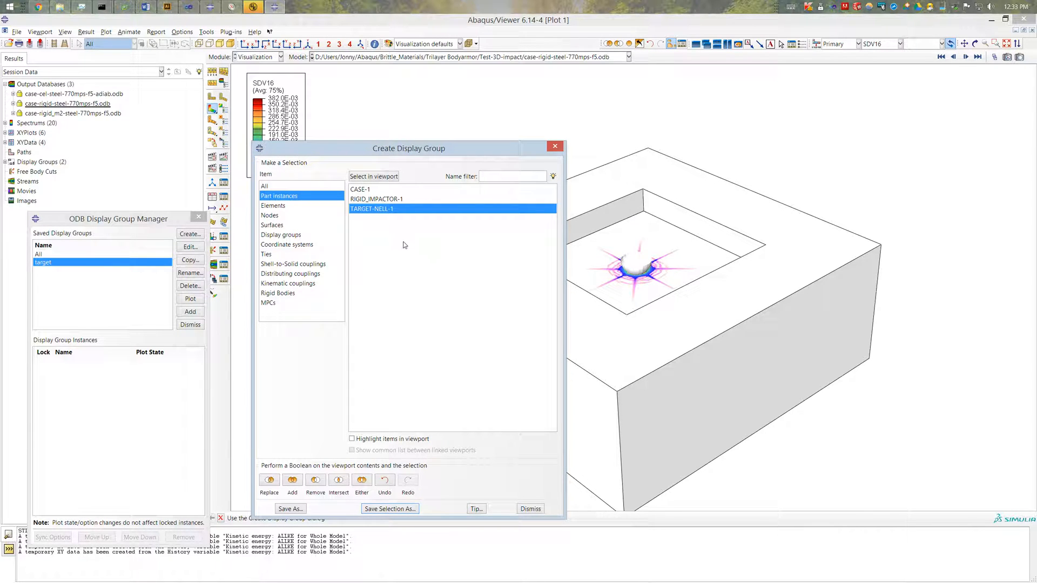
pyautogui.moveTo(407, 233)
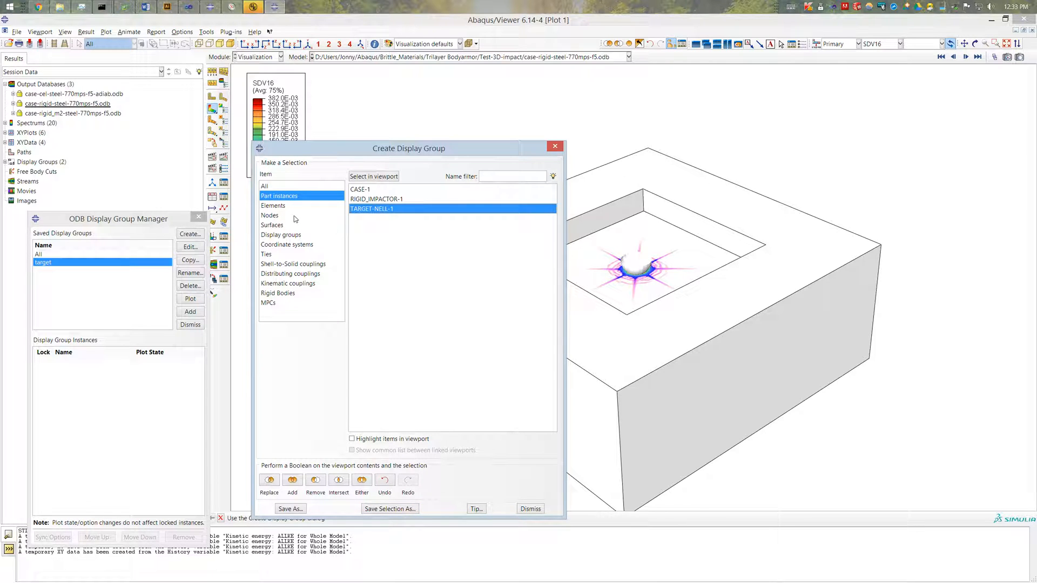
# Step: Select elements by result value using the SDV14 field output variable
pyautogui.click(274, 205)
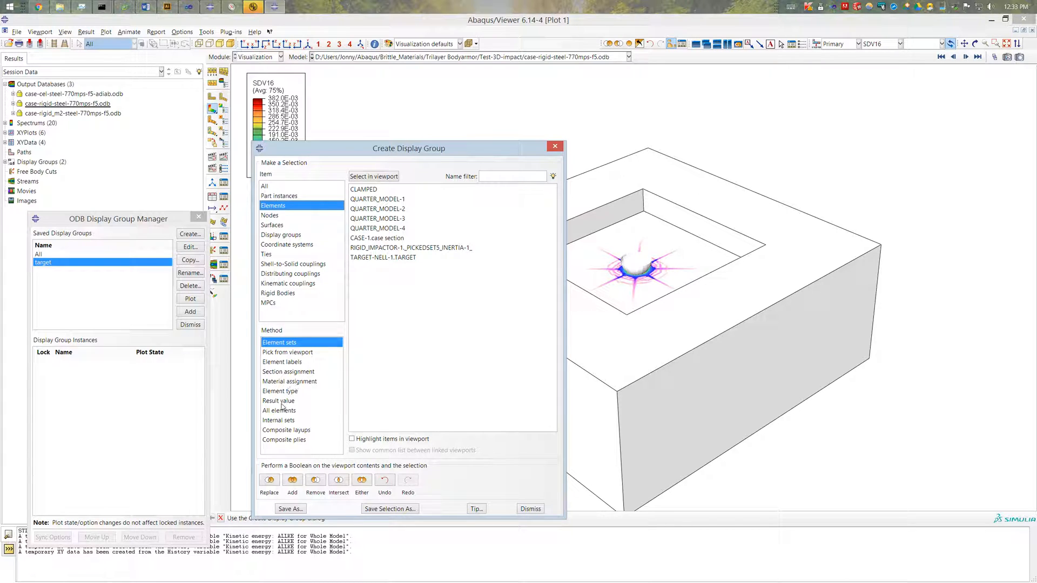
pyautogui.click(279, 400)
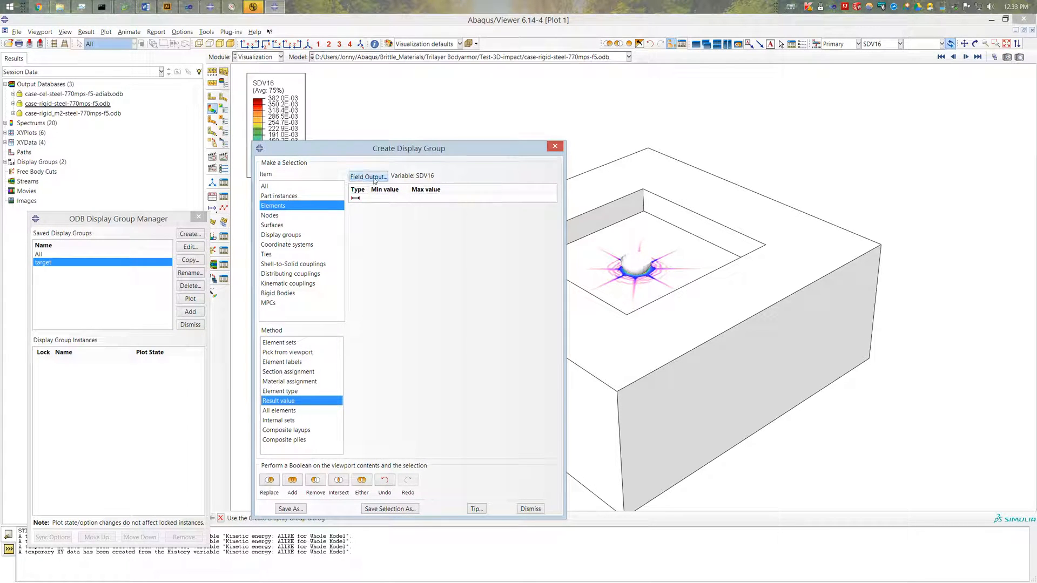
pyautogui.click(367, 176)
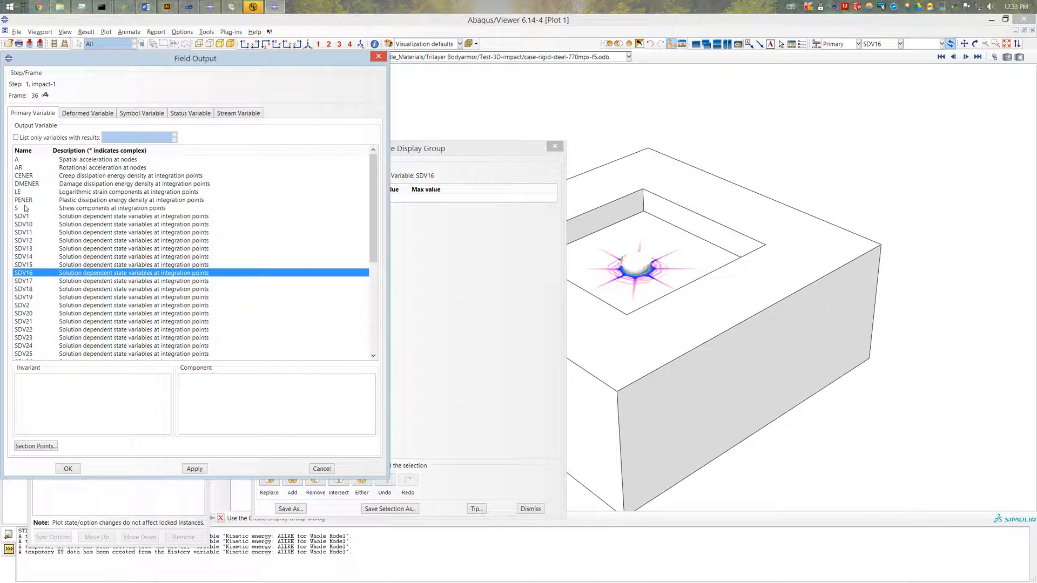
pyautogui.click(18, 208)
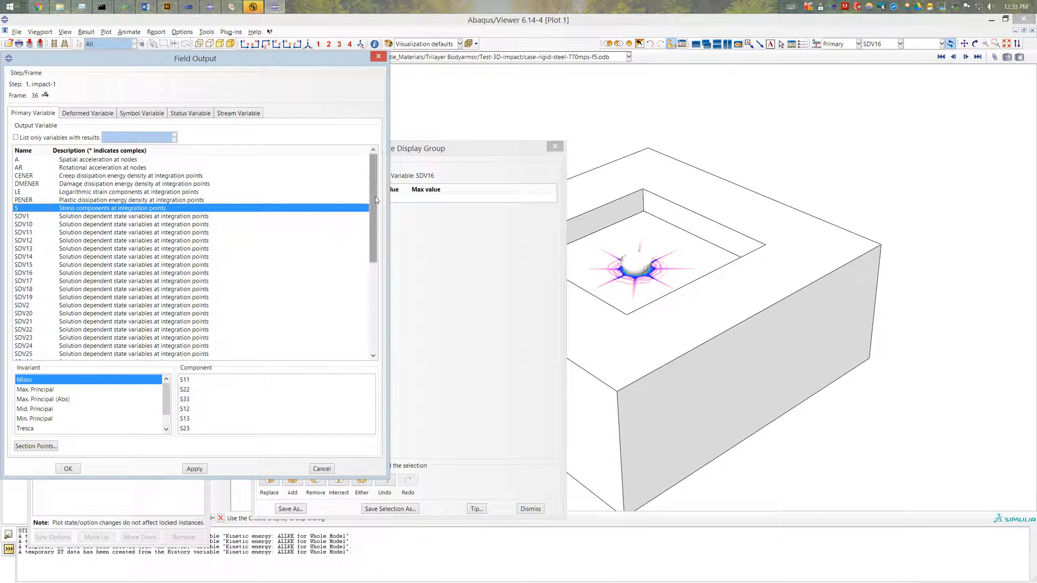
pyautogui.scroll(-3)
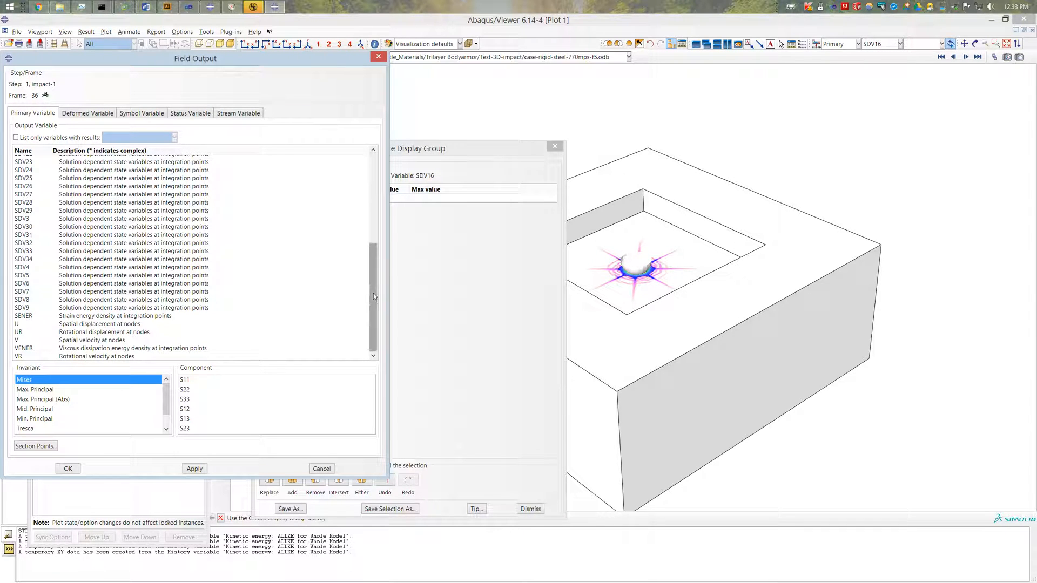
pyautogui.scroll(3)
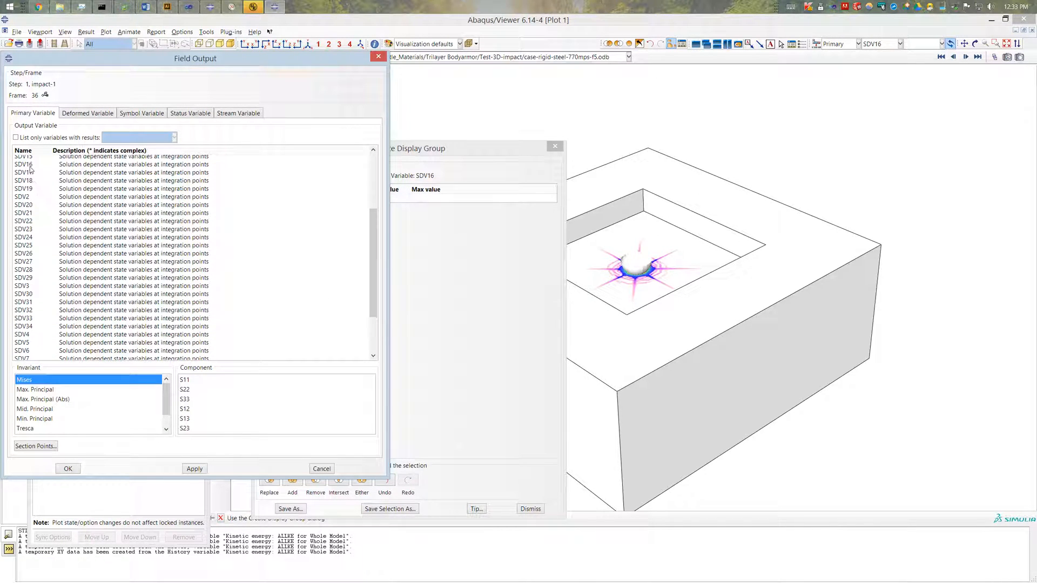
pyautogui.click(23, 207)
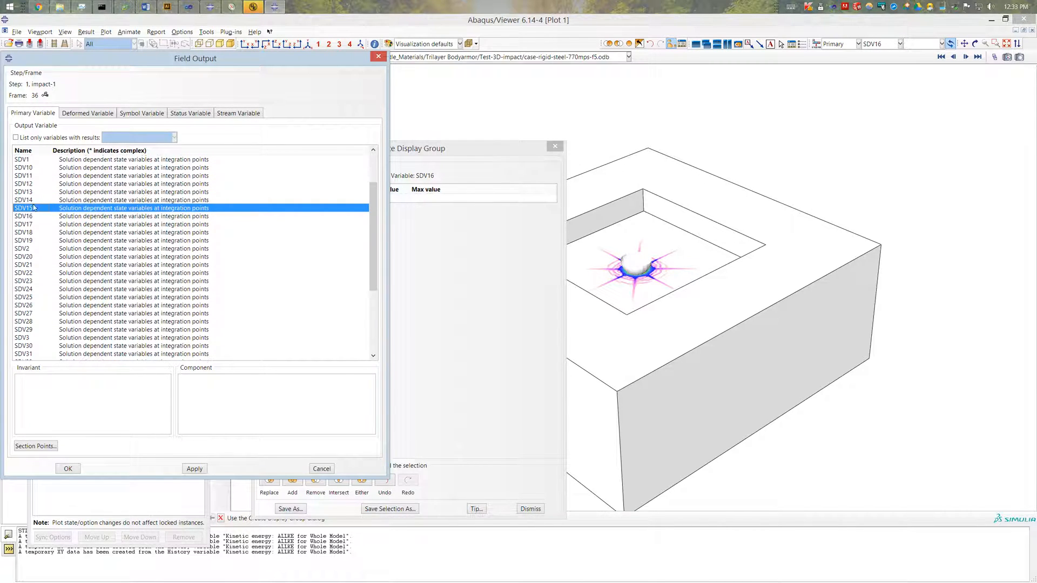
pyautogui.click(24, 199)
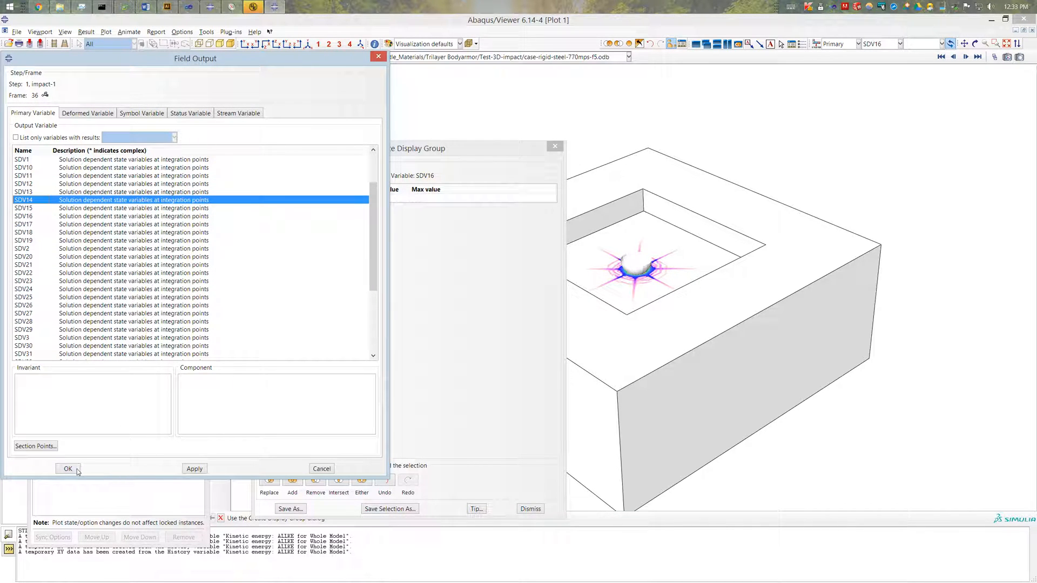
pyautogui.click(67, 467)
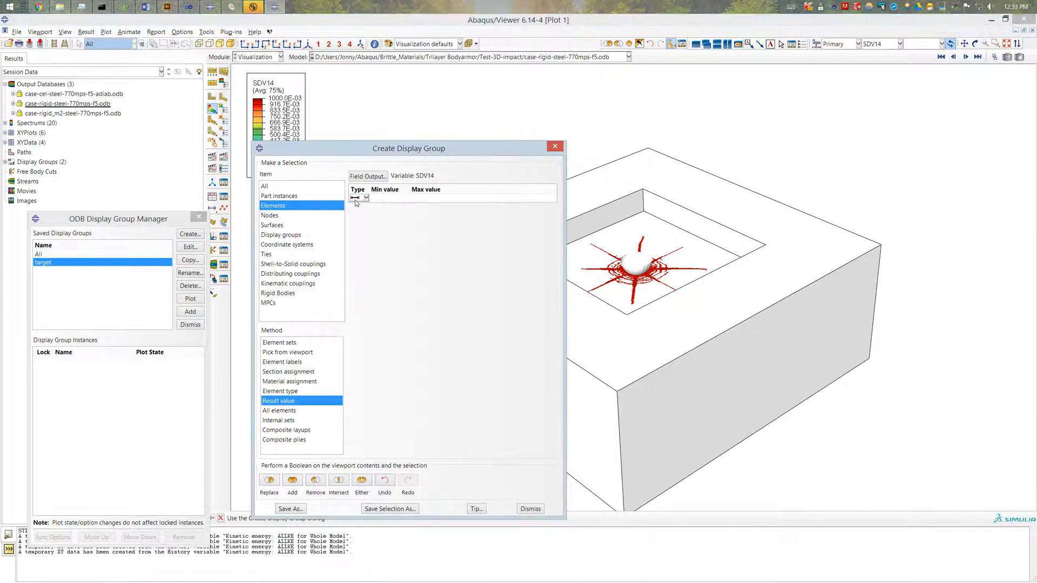
# Step: Use a minimum-value-only range and save the selection as the display group 'damage'
pyautogui.click(366, 197)
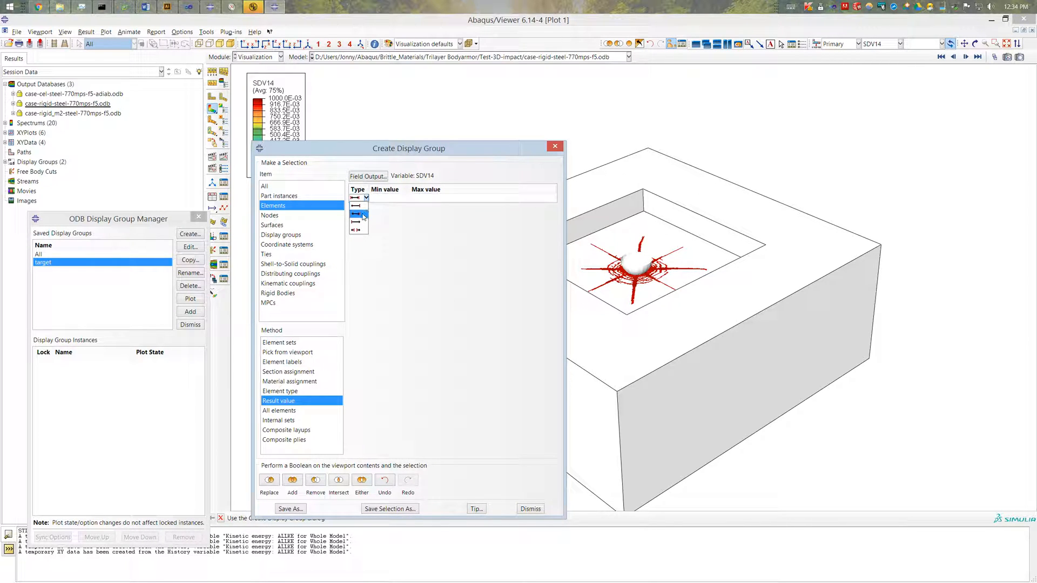
pyautogui.click(358, 205)
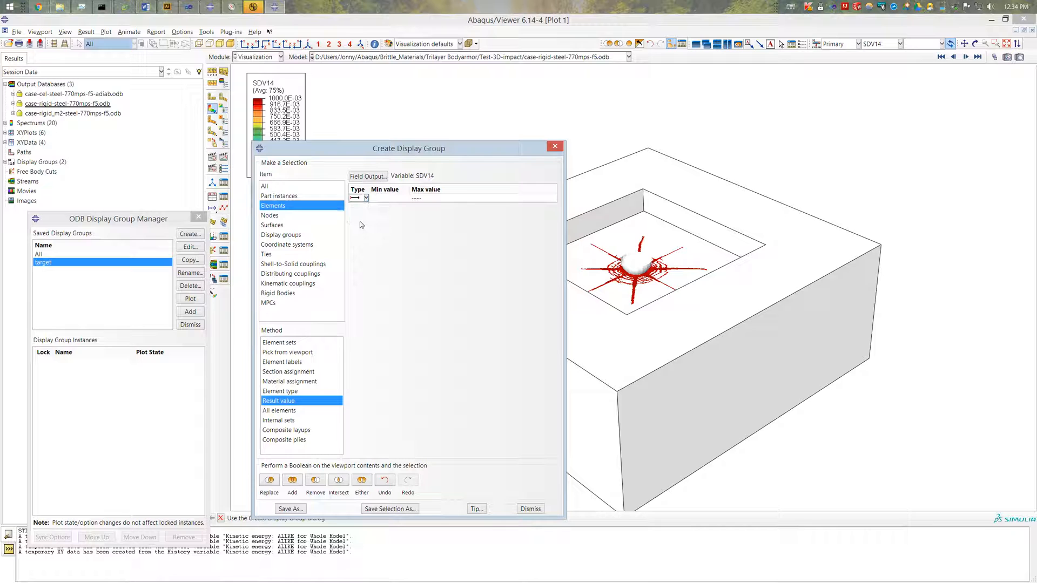
pyautogui.click(389, 197)
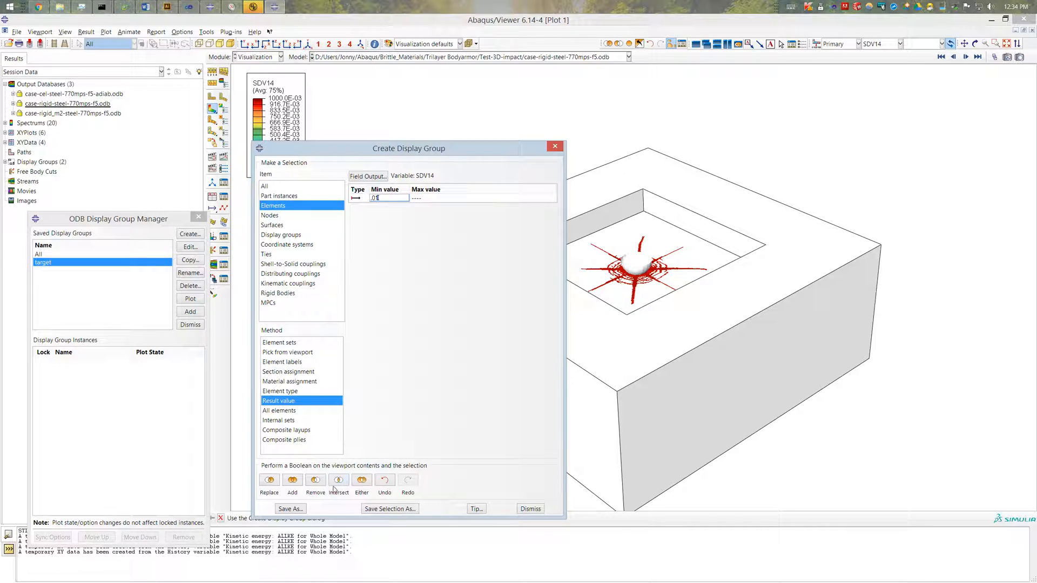
pyautogui.click(389, 509)
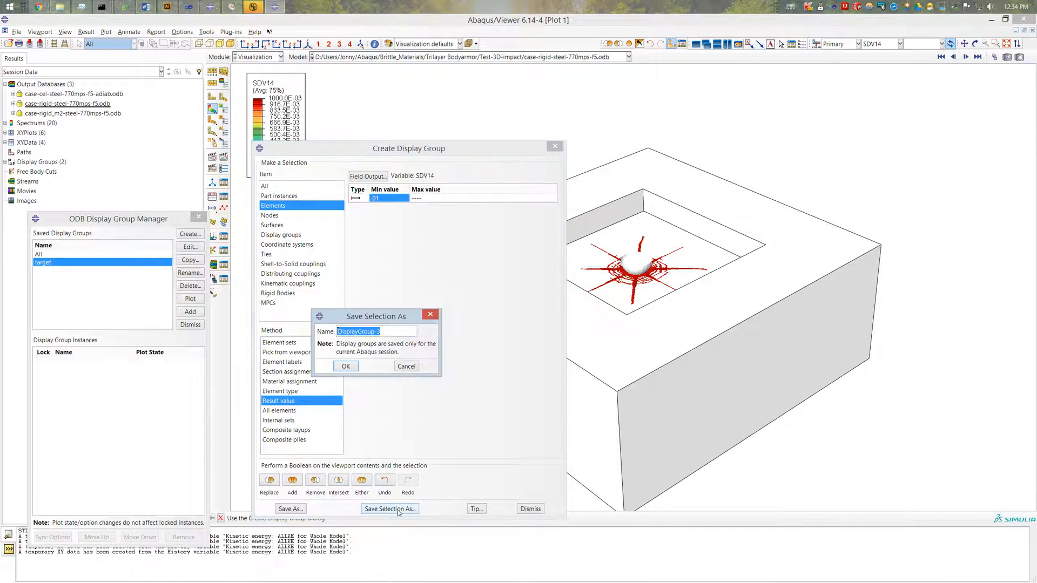
pyautogui.write('da')
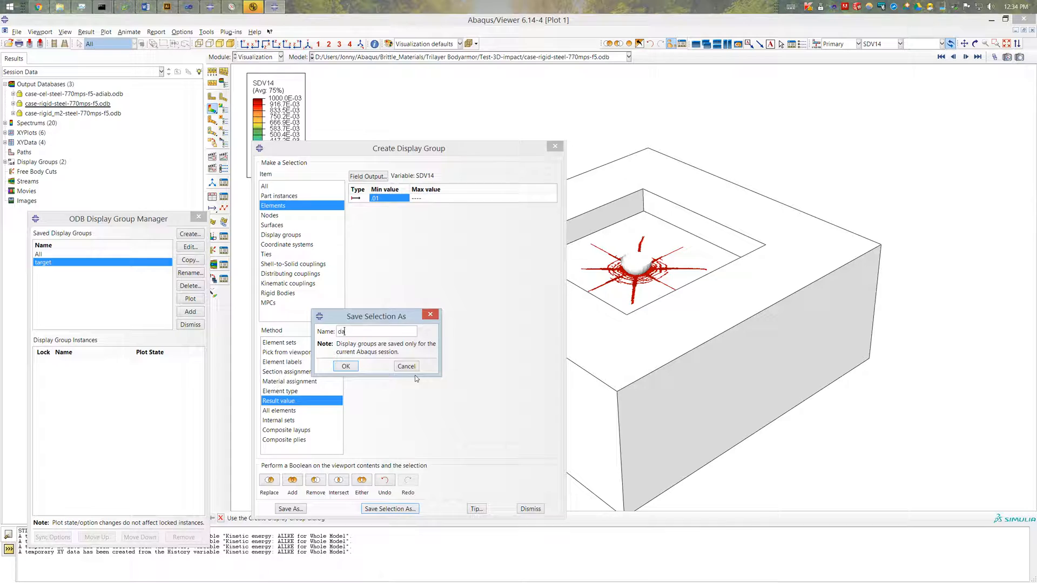
pyautogui.click(345, 366)
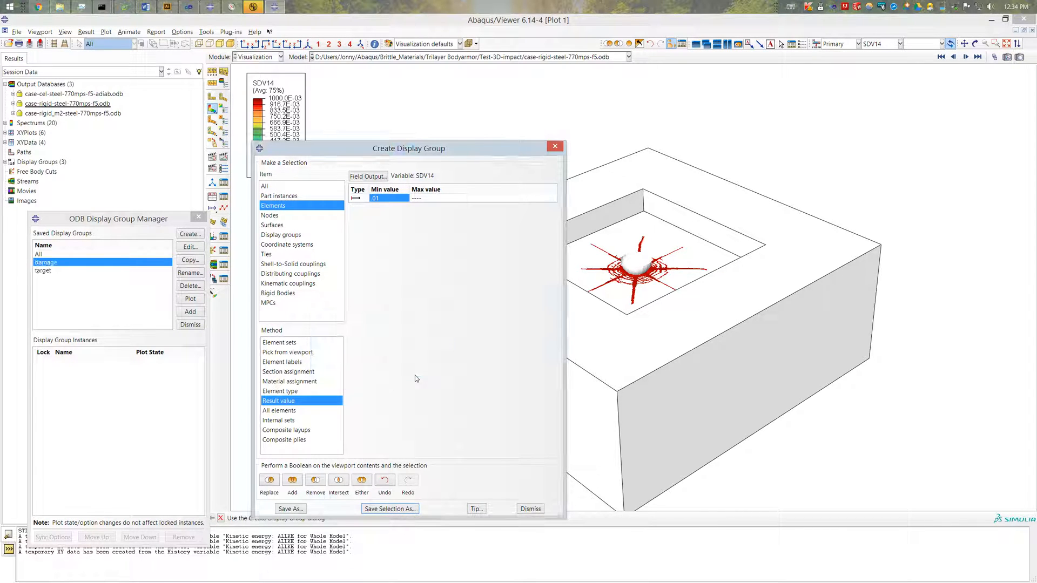
pyautogui.moveTo(420, 289)
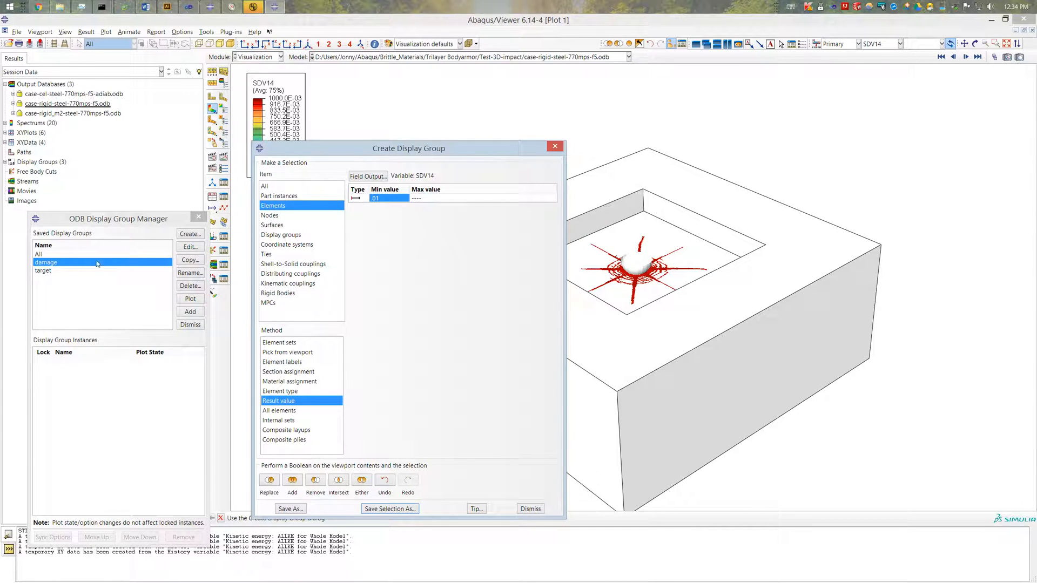
# Step: Plot the target display group alone, then list elements by element sets
pyautogui.click(44, 270)
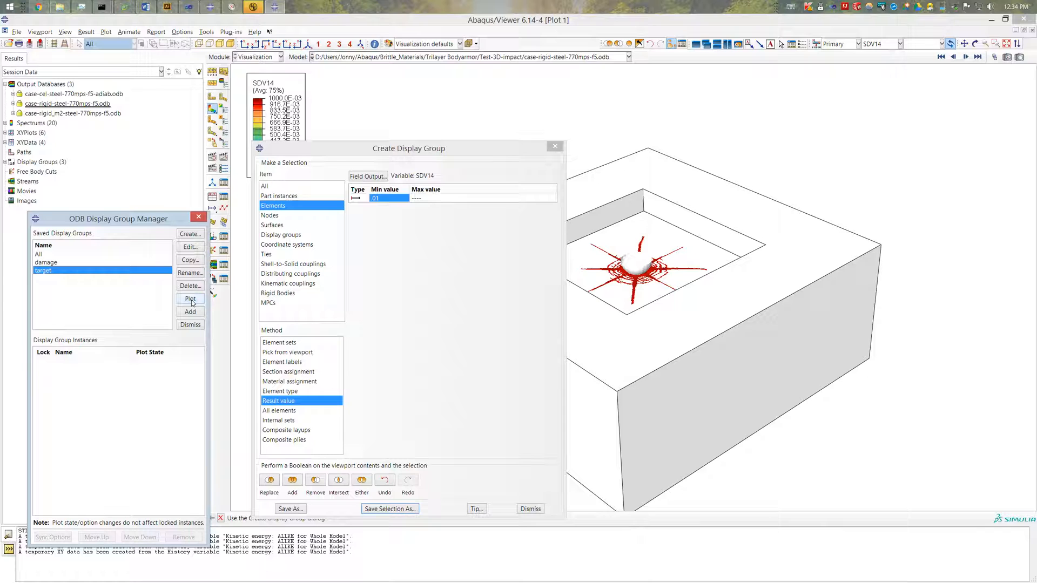
pyautogui.click(190, 298)
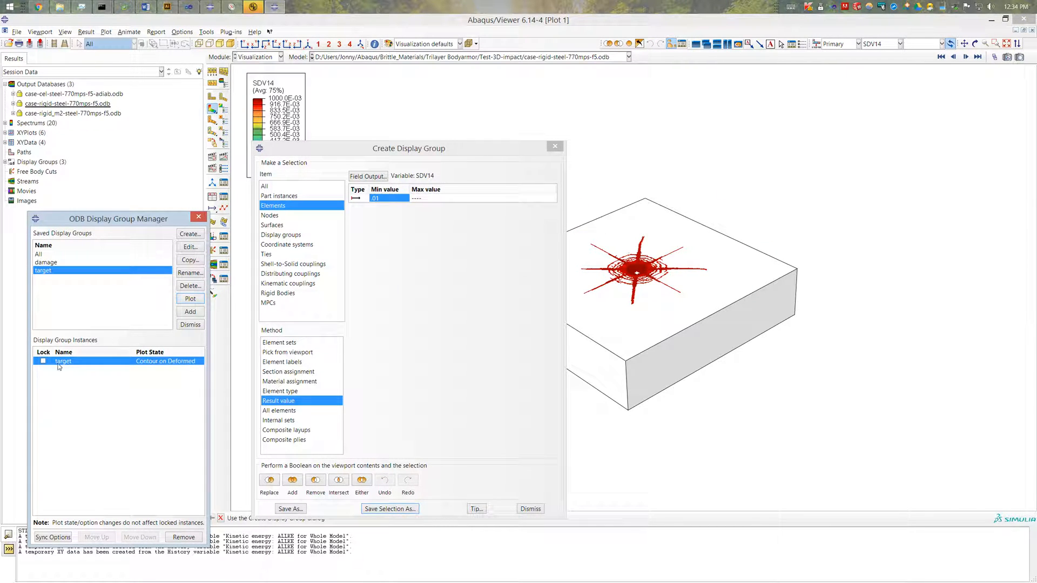
pyautogui.moveTo(664, 282)
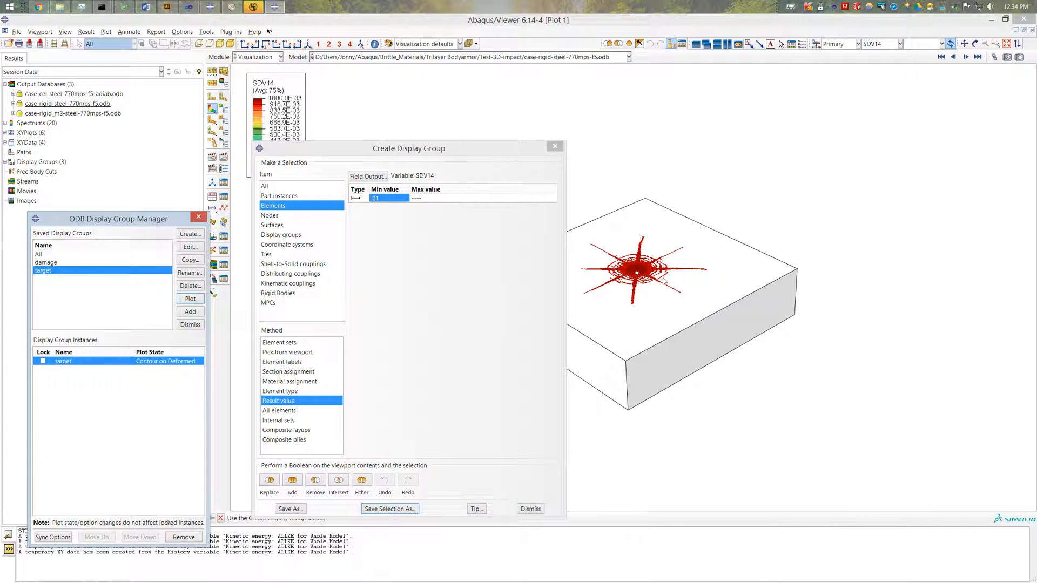
pyautogui.moveTo(353, 267)
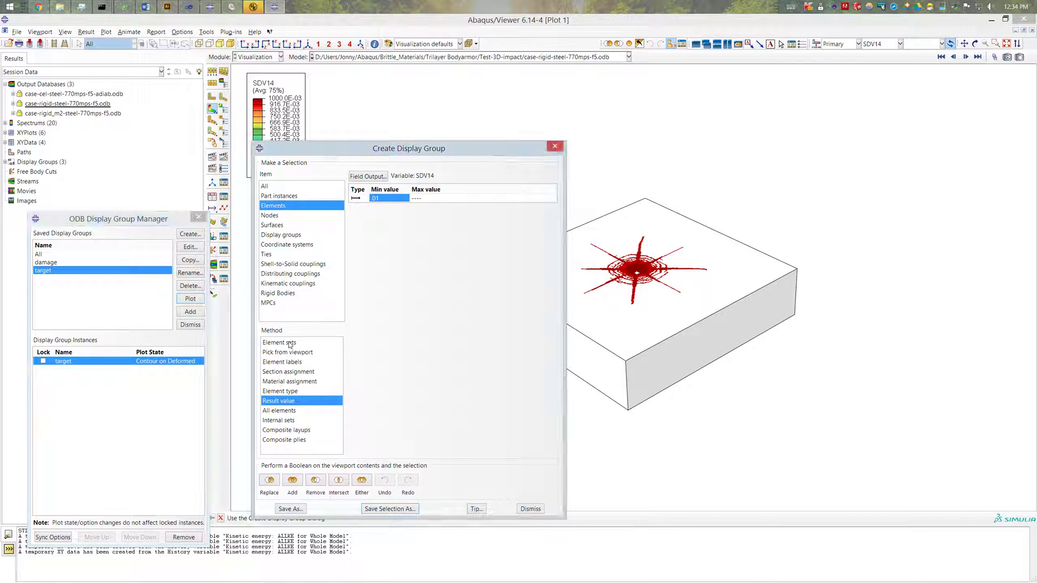
pyautogui.click(279, 342)
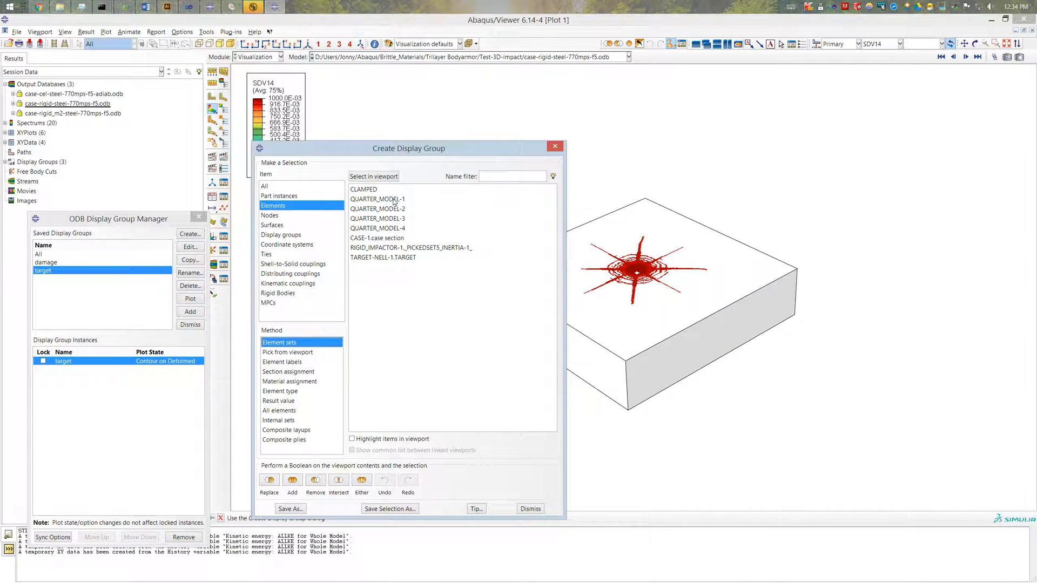
# Step: Remove the QUARTER_MODEL element set from the target and save it as 'target-slice-1'
pyautogui.click(378, 228)
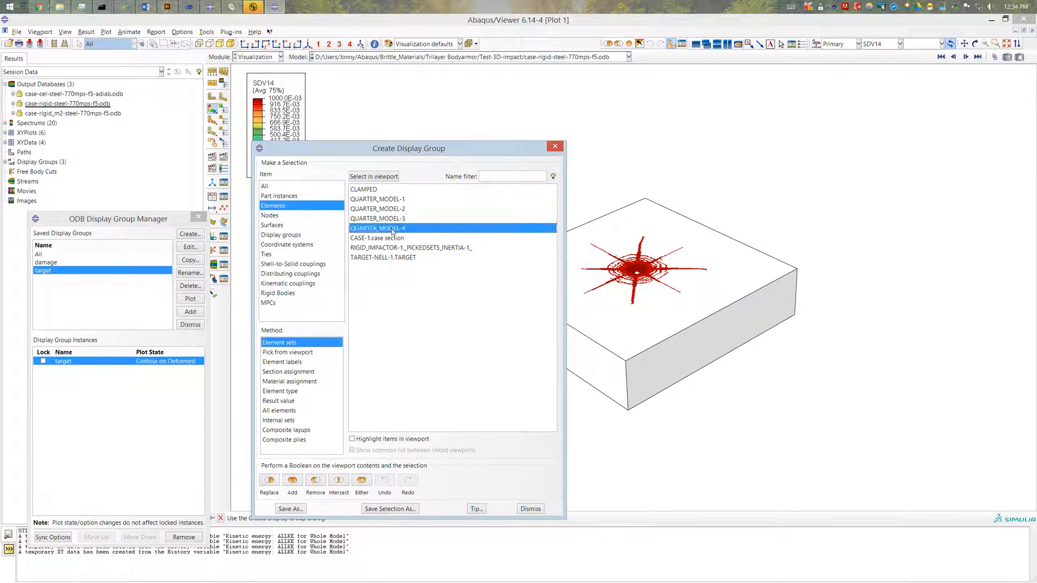
pyautogui.click(352, 439)
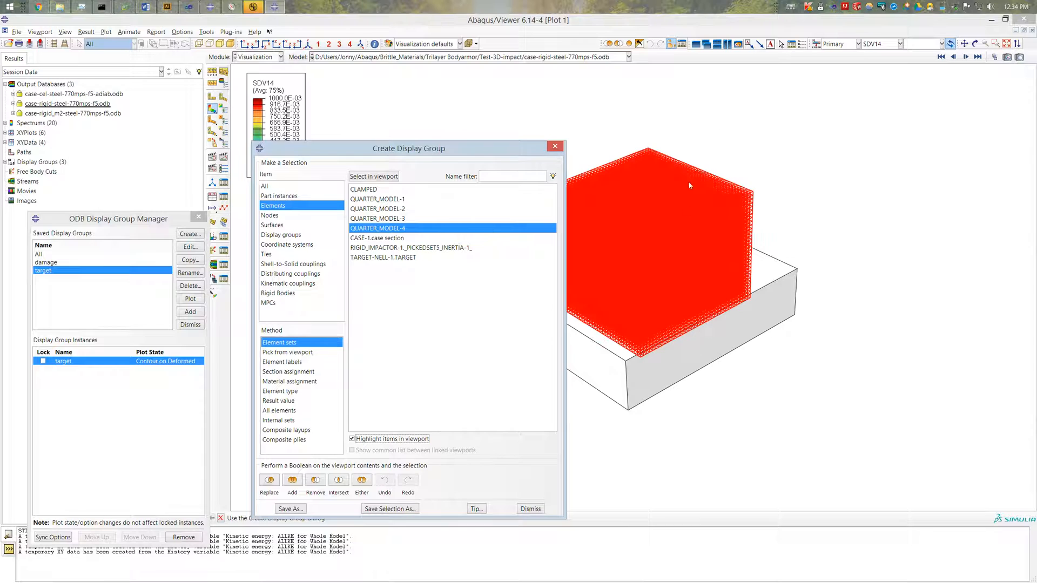
pyautogui.moveTo(440, 319)
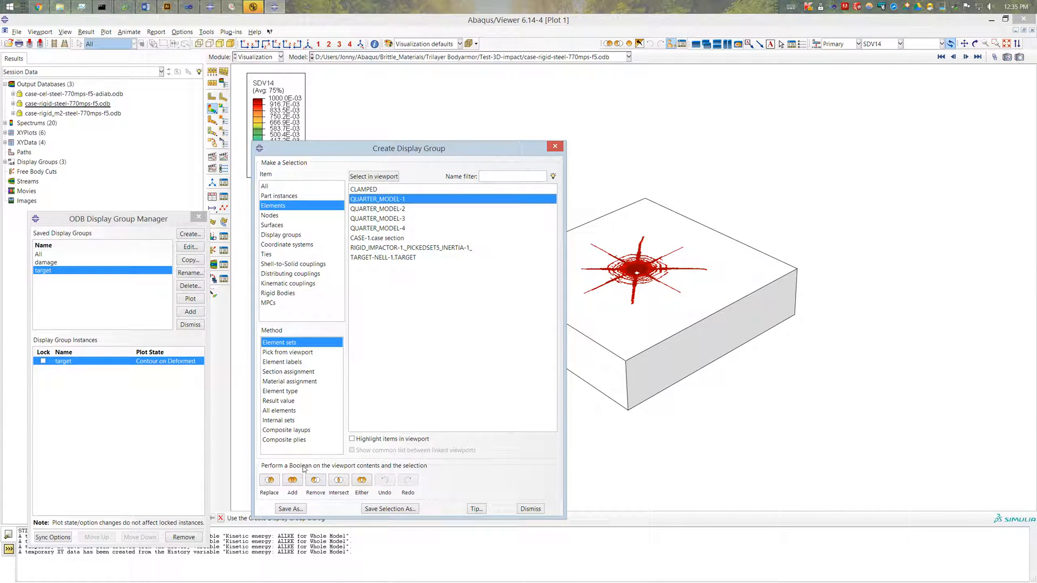
pyautogui.moveTo(442, 485)
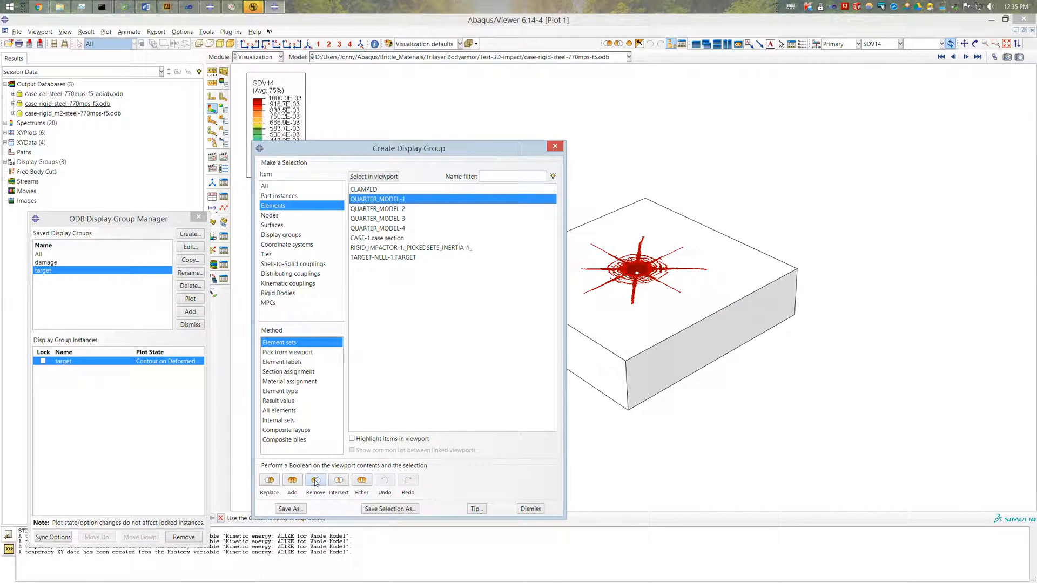
pyautogui.click(316, 479)
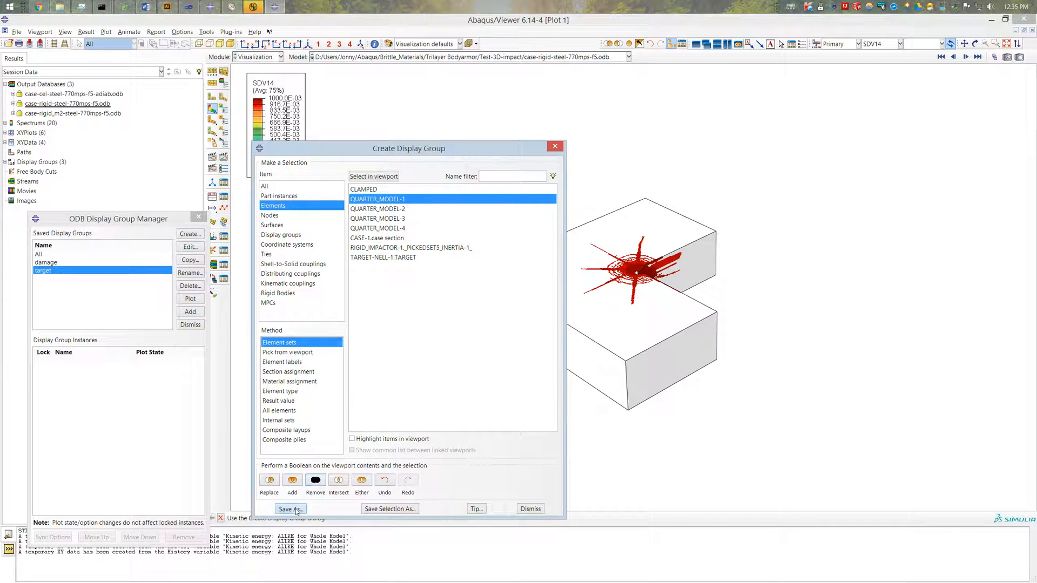
pyautogui.click(289, 509)
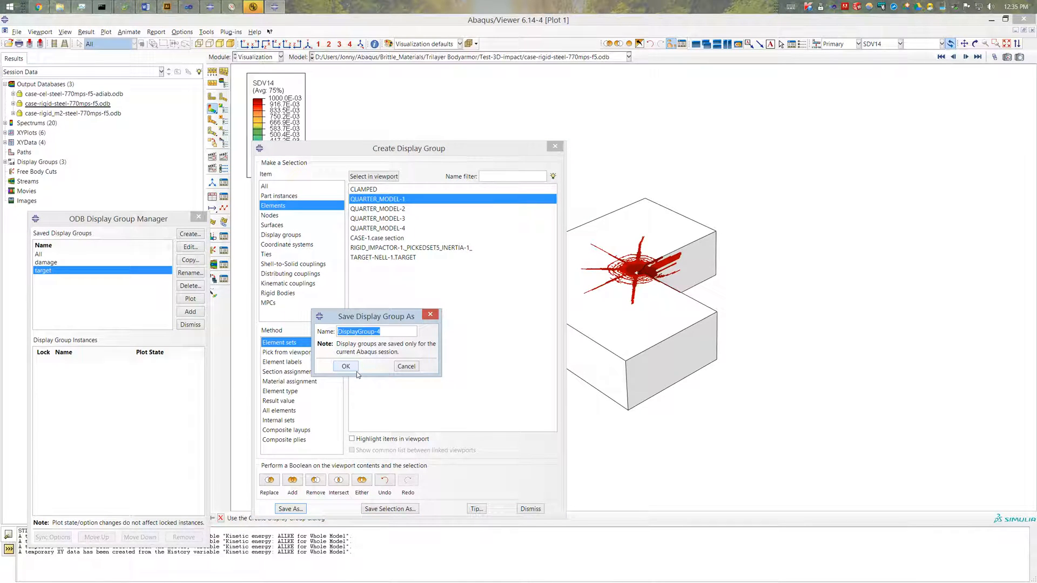
pyautogui.write('target-slice-1')
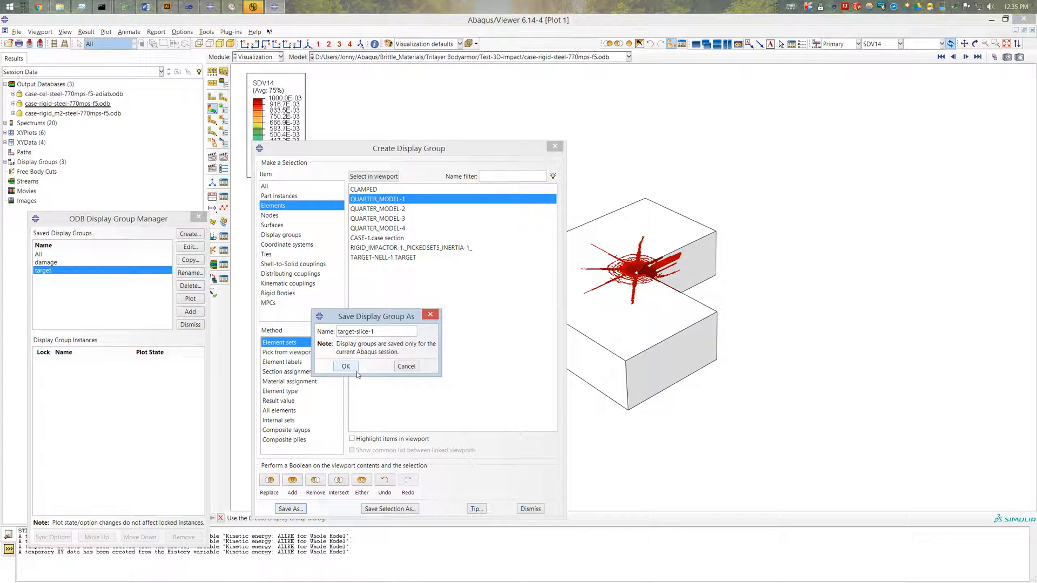
pyautogui.click(345, 366)
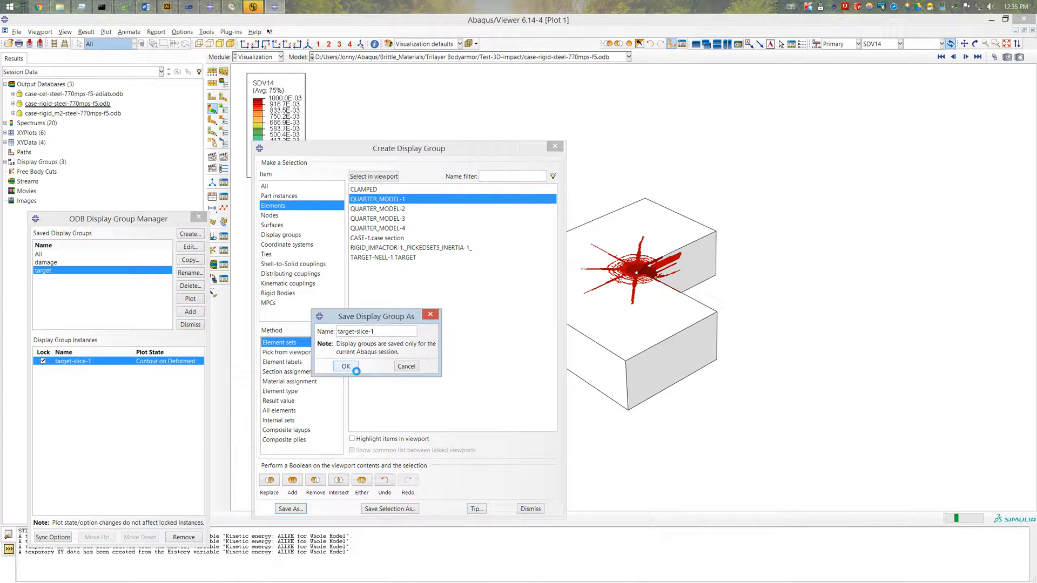
pyautogui.click(345, 367)
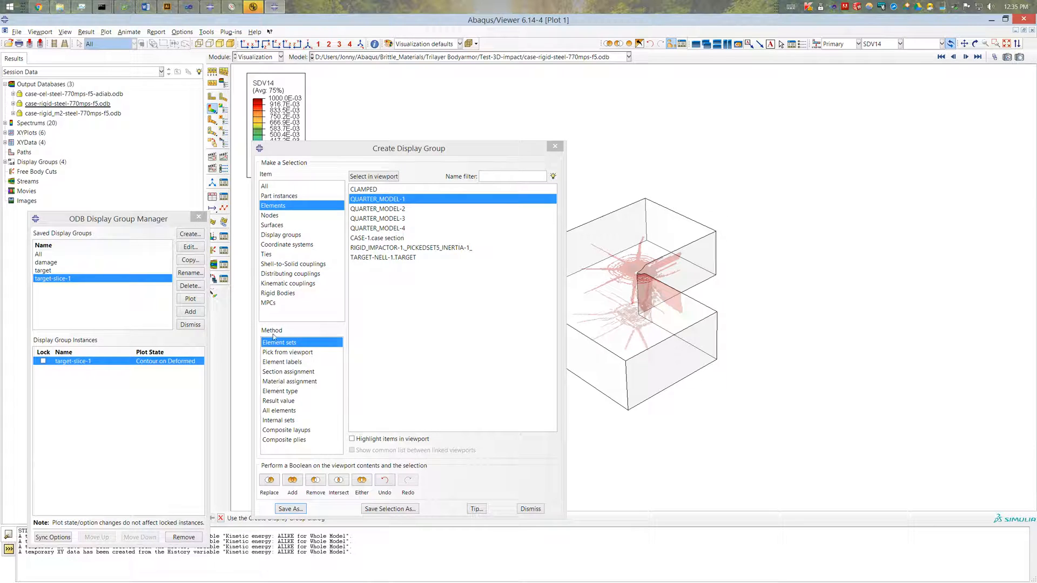
pyautogui.moveTo(554, 146)
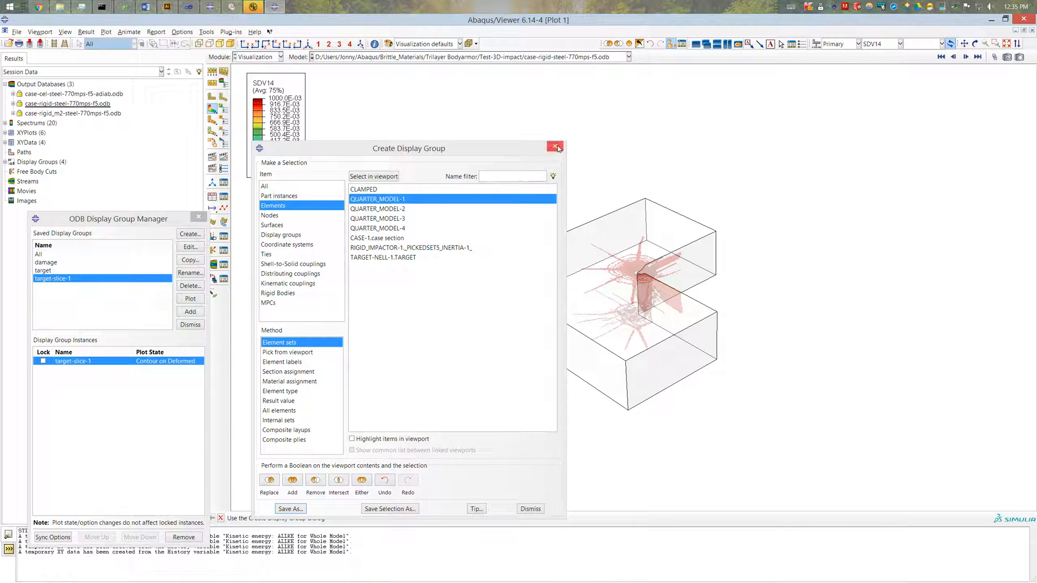
# Step: Add the damage display group as a second instance beside target-slice-1
pyautogui.click(554, 147)
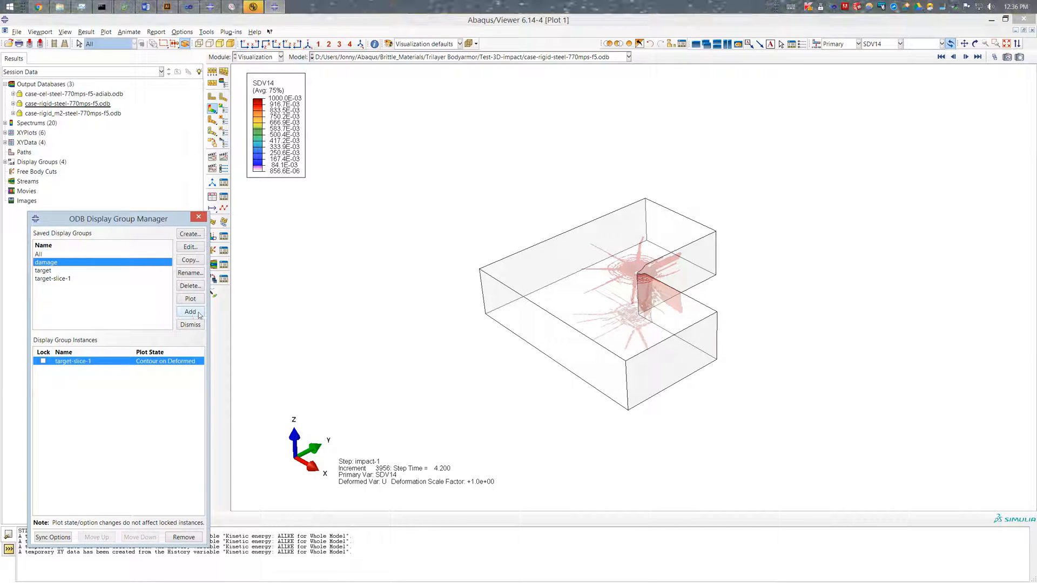
pyautogui.click(190, 311)
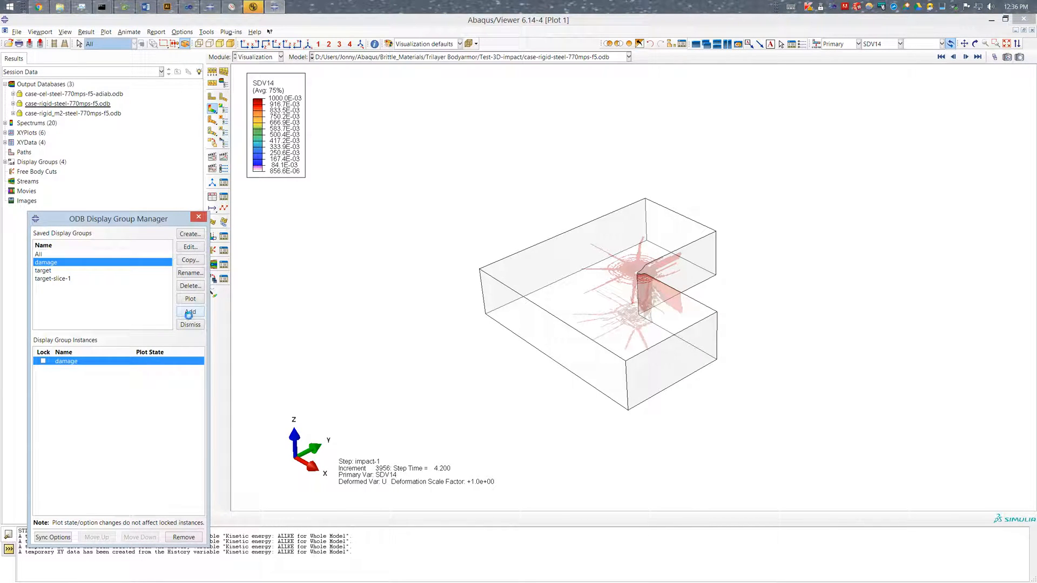
pyautogui.click(190, 311)
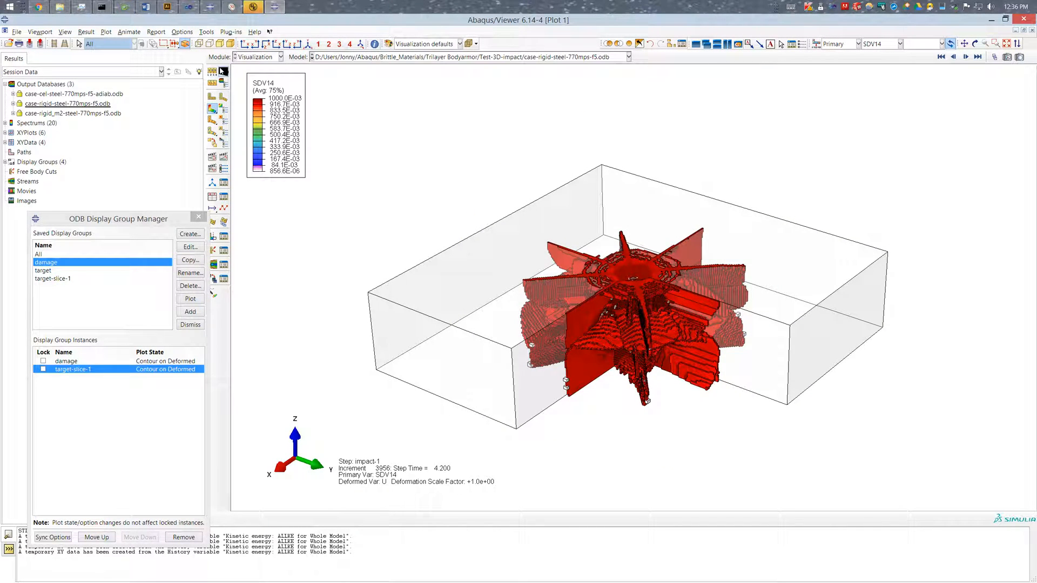
pyautogui.moveTo(212, 71)
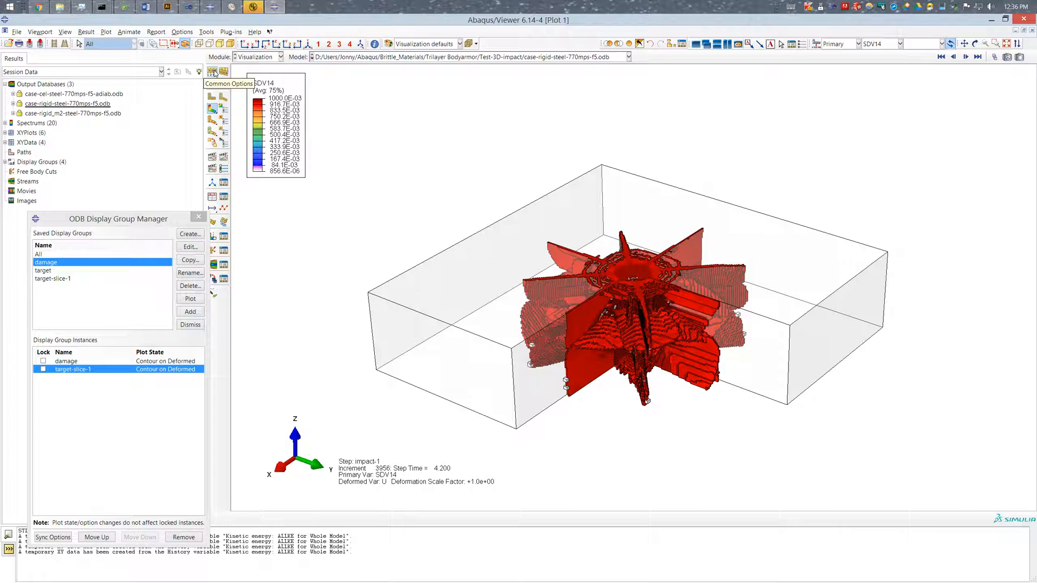
# Step: Apply translucency, then revert both instances to opaque rendering in Common Plot Options
pyautogui.click(212, 71)
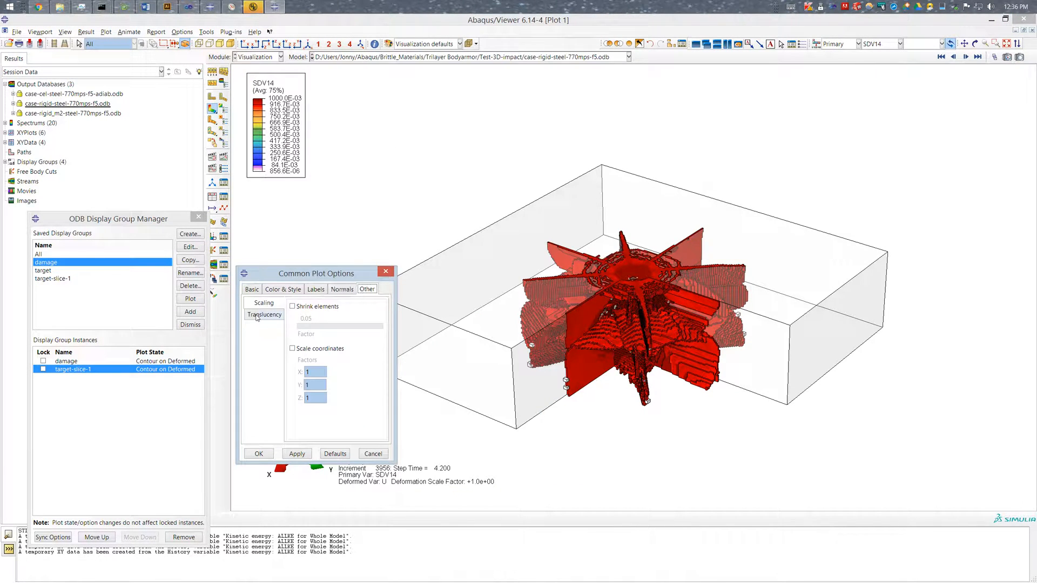
pyautogui.click(263, 314)
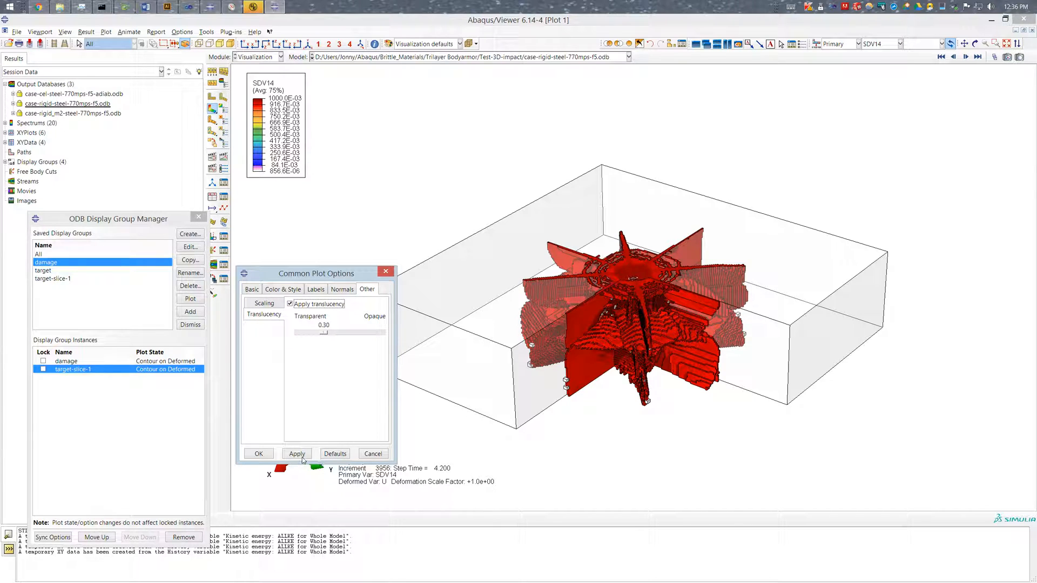
pyautogui.click(296, 453)
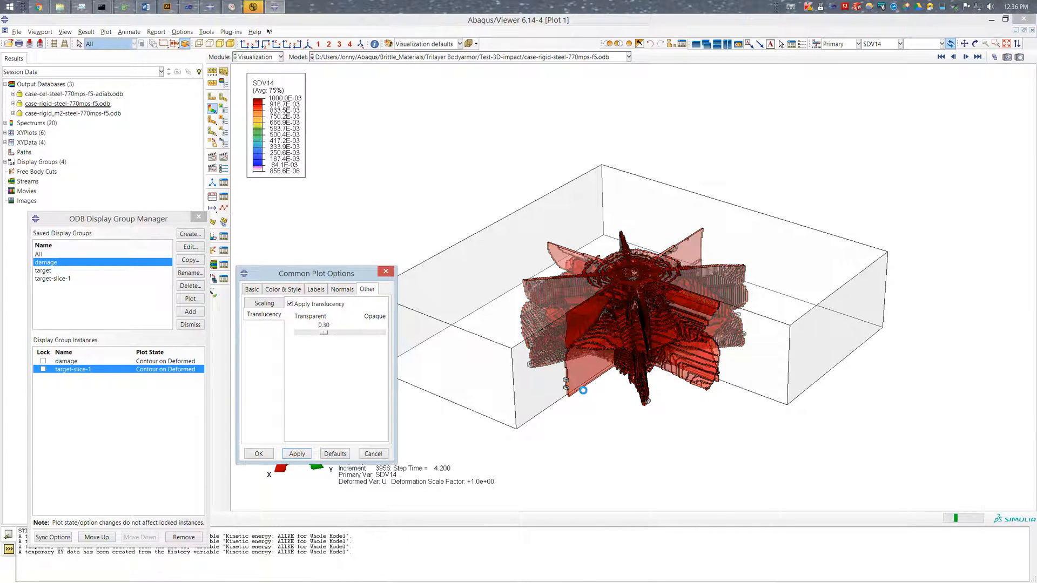
pyautogui.click(290, 304)
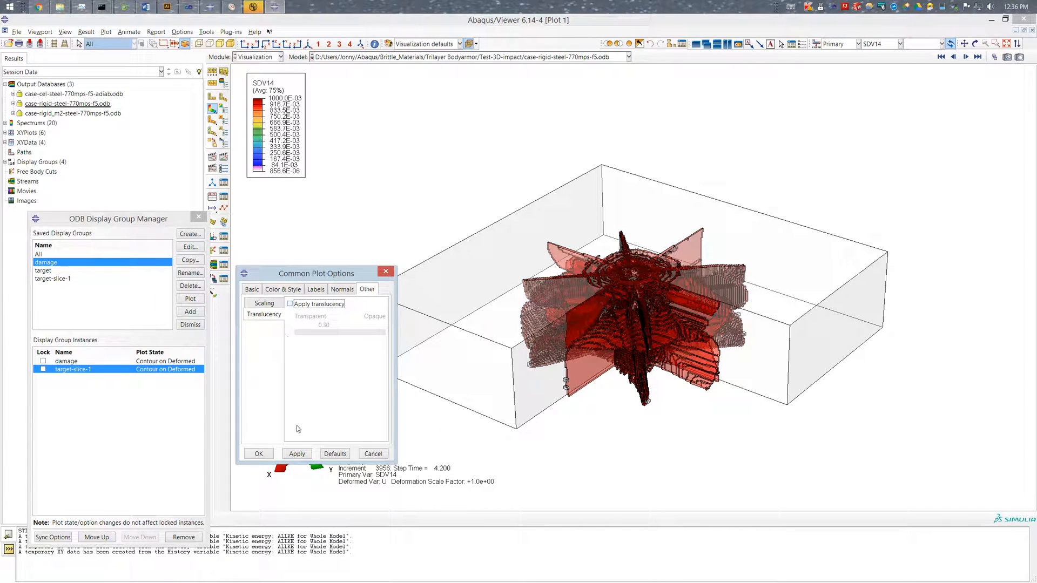
pyautogui.click(296, 454)
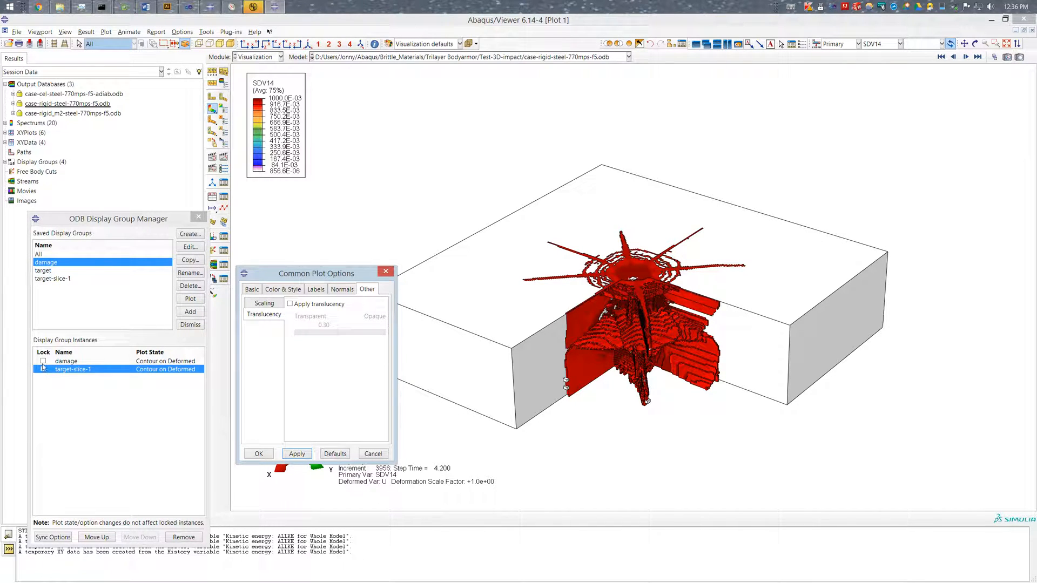
# Step: Lock the damage instance and re-apply 0.30 translucency to the target only
pyautogui.click(66, 361)
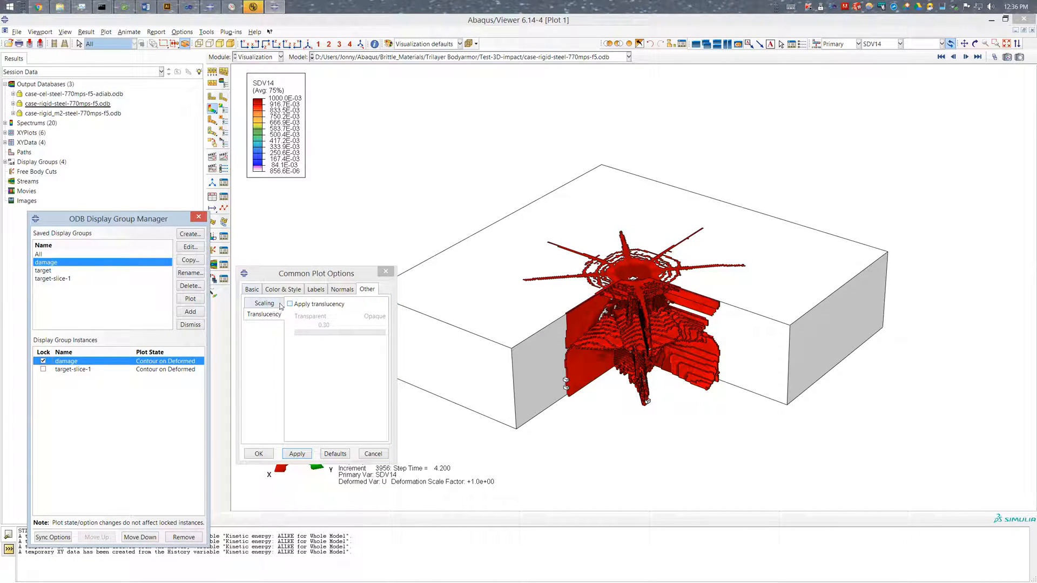
pyautogui.click(290, 303)
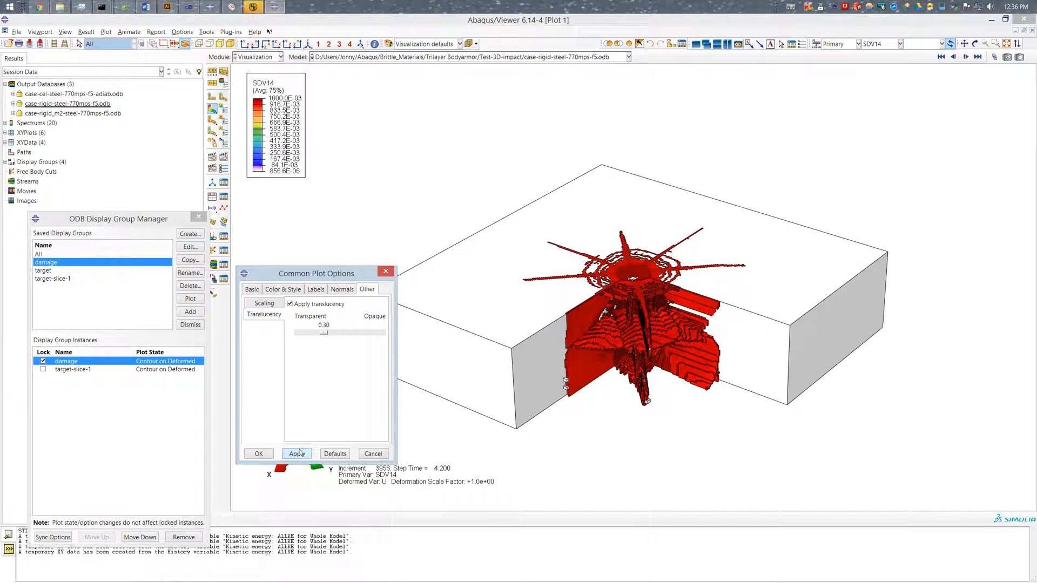
pyautogui.click(296, 453)
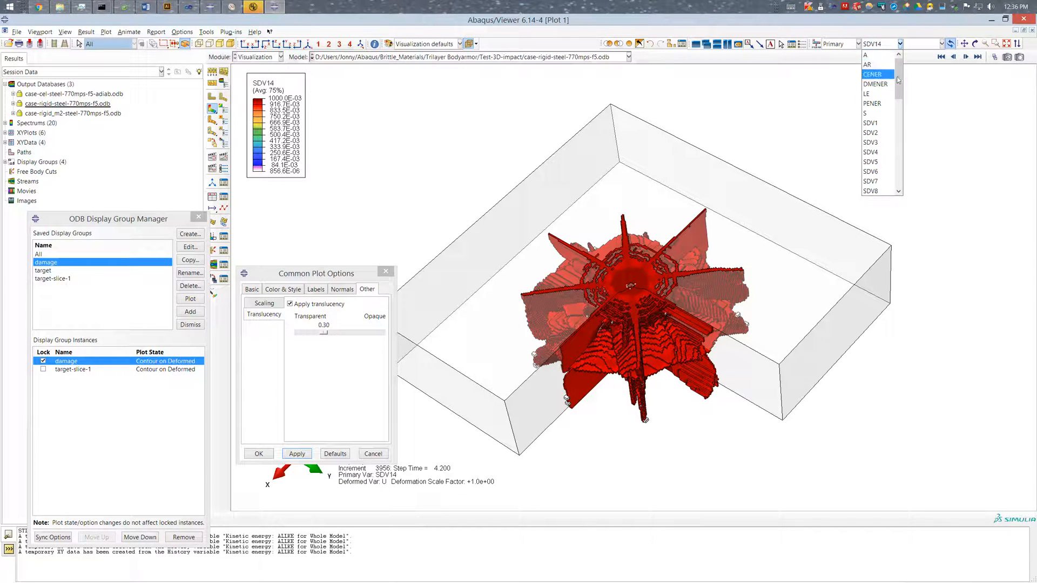
# Step: Contour the damage zone by field variable SDV16 instead of SDV14
pyautogui.scroll(-3)
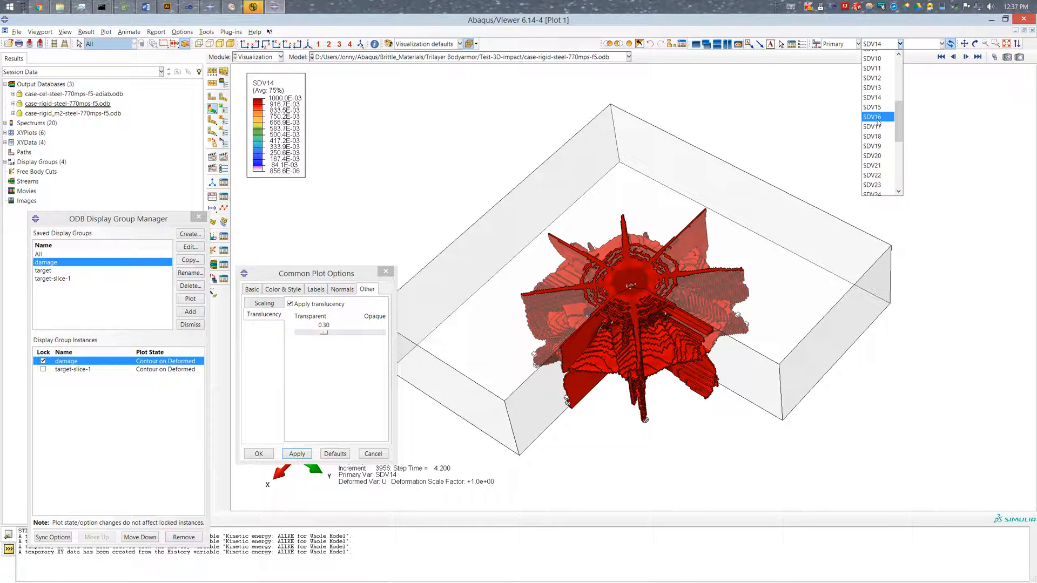
pyautogui.click(873, 117)
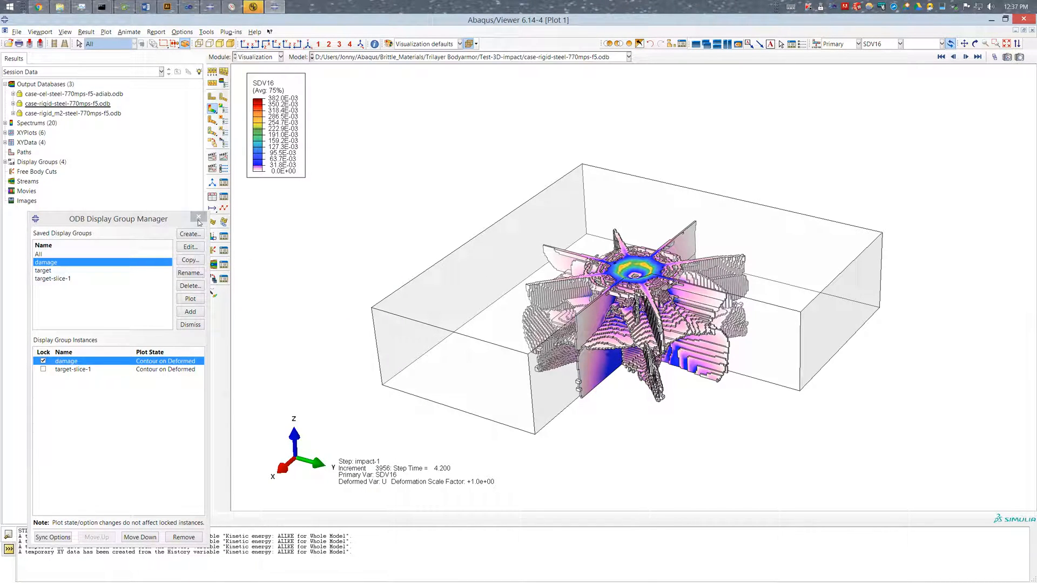
# Step: Close the ODB Display Group Manager and bring up the empty Overlay Plot Layer Manager, moved off the model
pyautogui.click(65, 31)
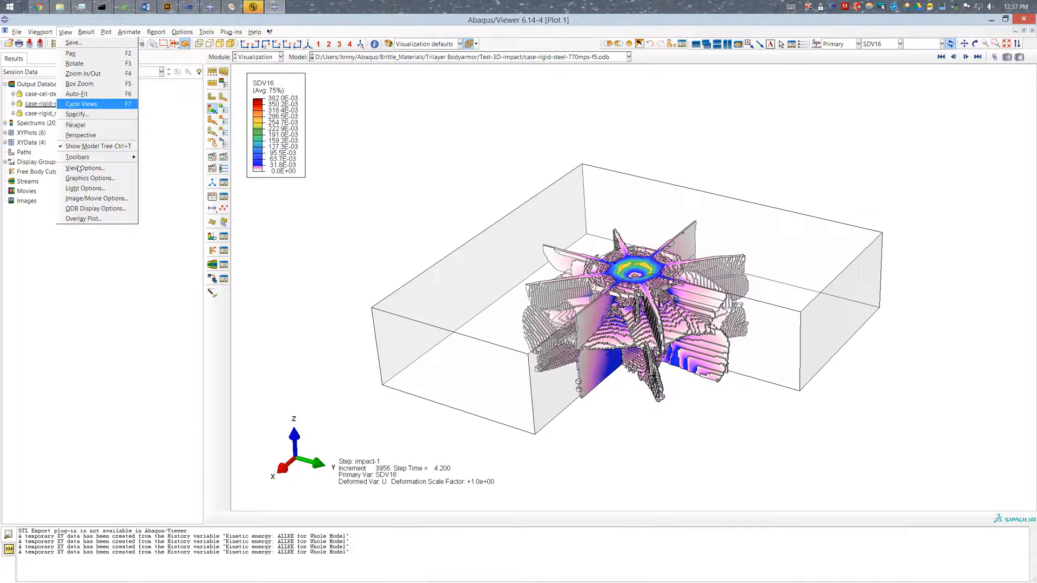
pyautogui.click(82, 219)
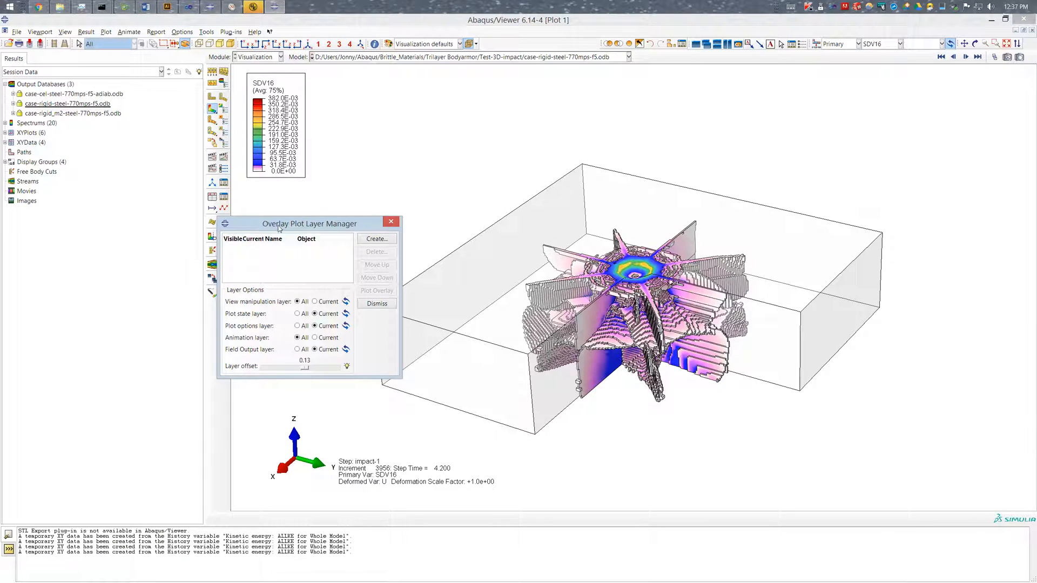
pyautogui.moveTo(311, 223); pyautogui.dragTo(137, 228)
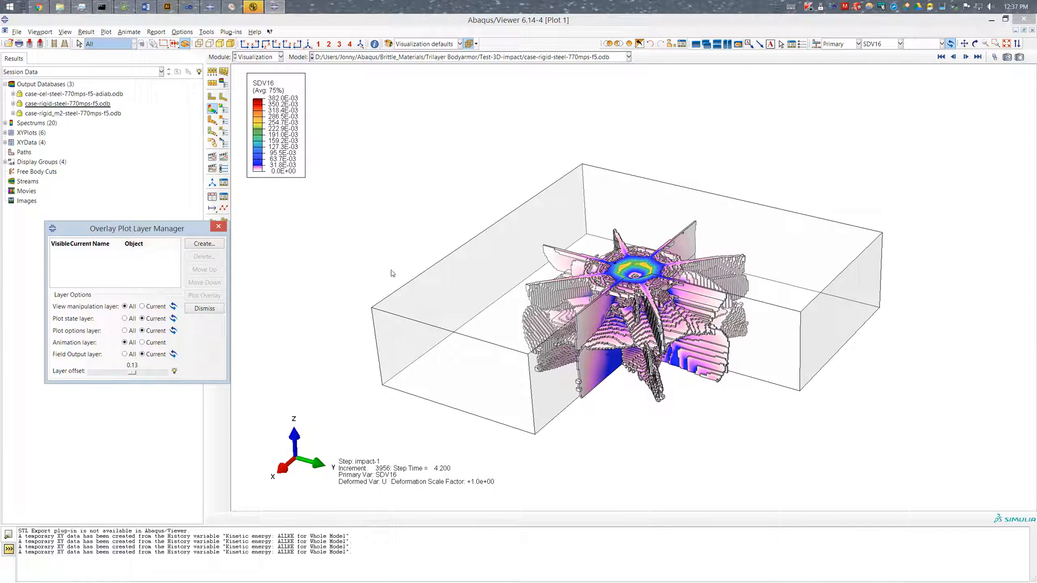
pyautogui.moveTo(409, 293)
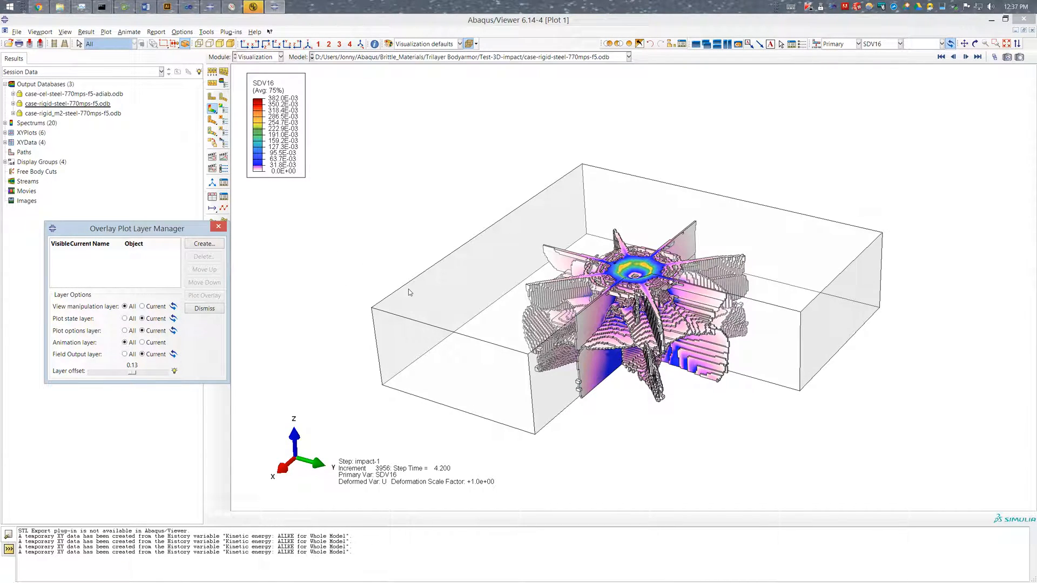
pyautogui.moveTo(245, 256)
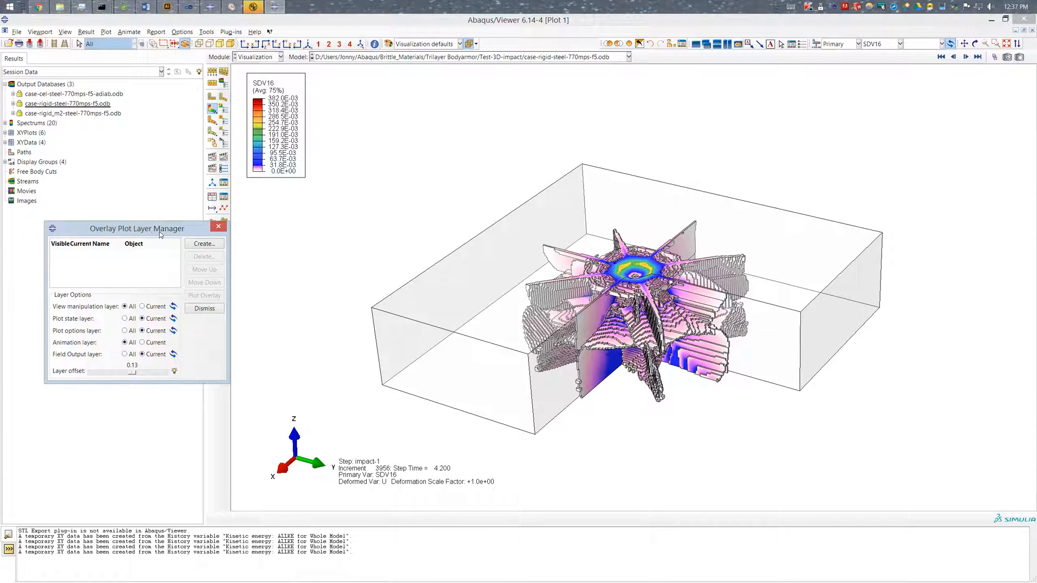
pyautogui.moveTo(98, 335)
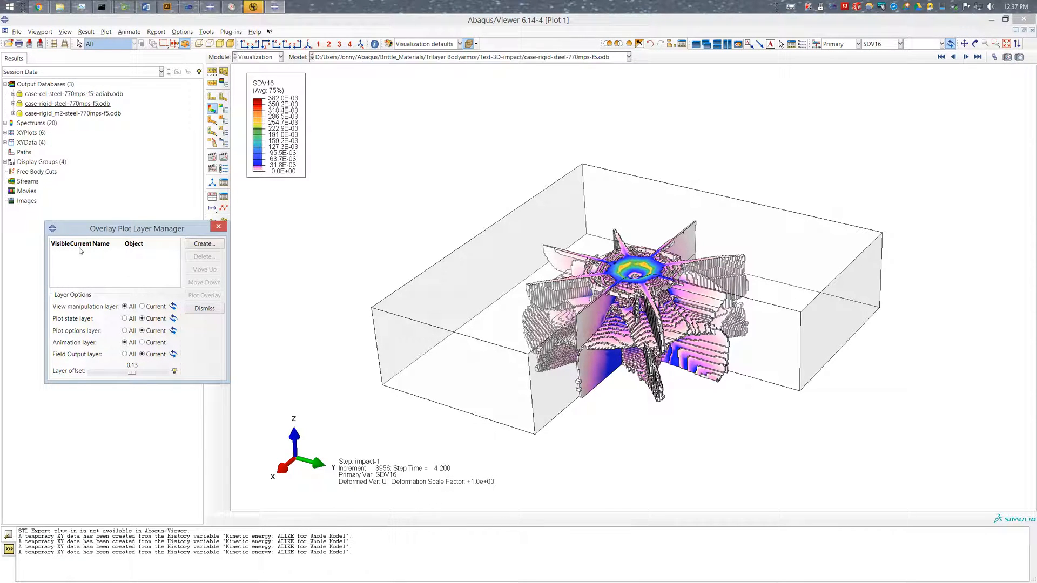
# Step: Create an overlay layer named target
pyautogui.click(204, 243)
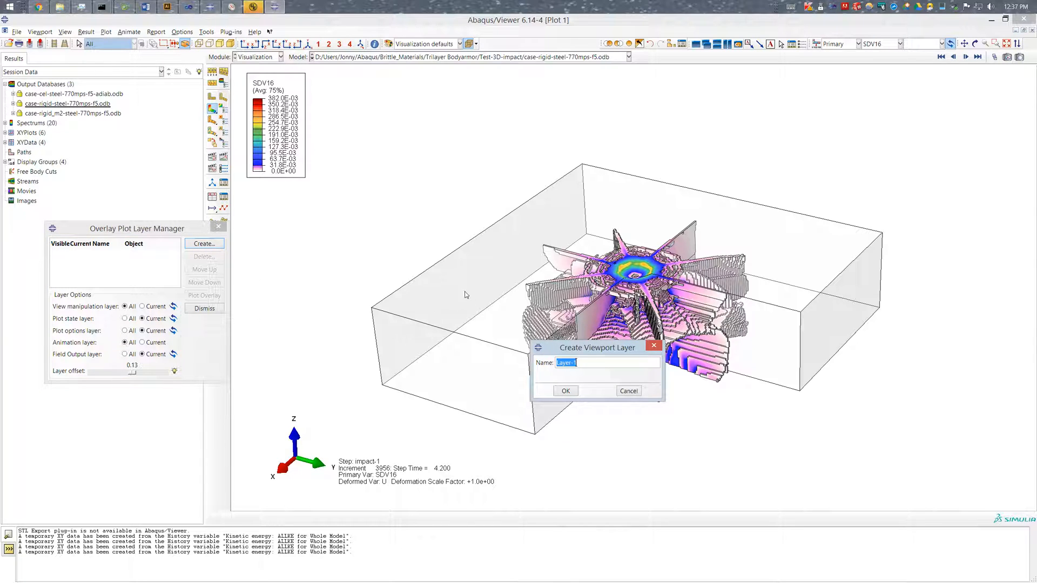
pyautogui.write('targ')
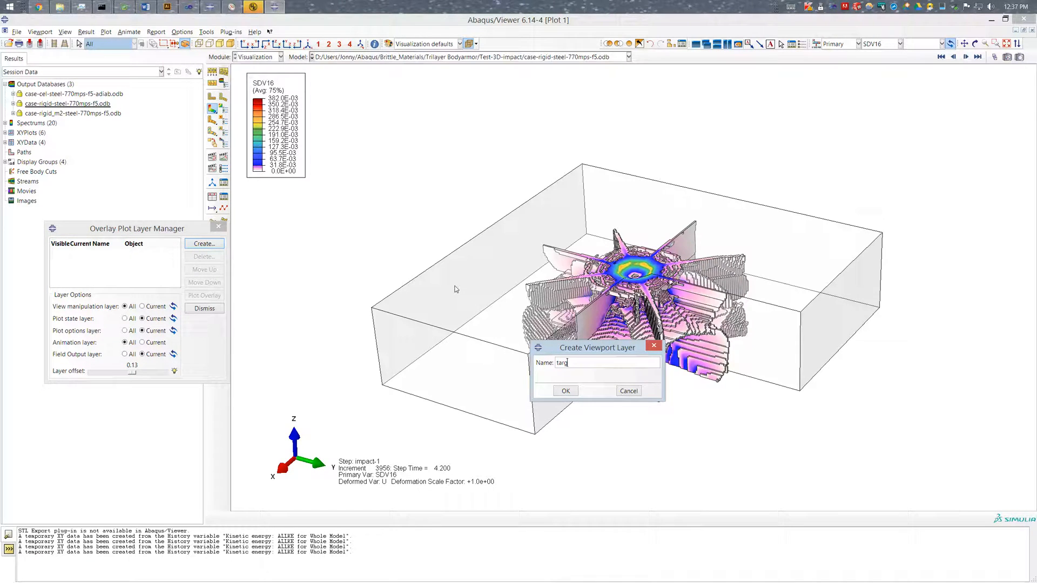
pyautogui.write('et')
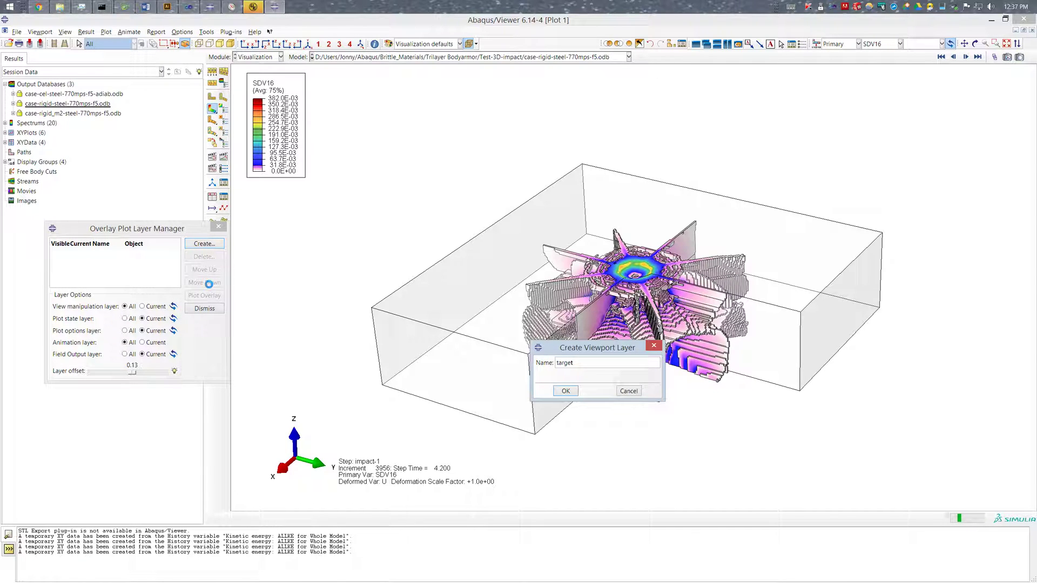
pyautogui.click(565, 390)
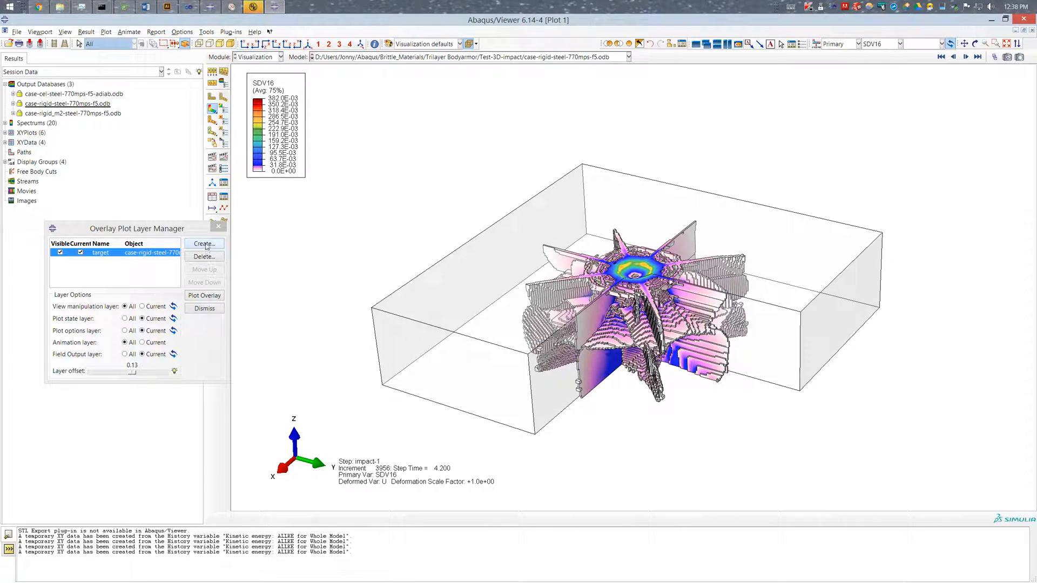
# Step: Create a second overlay layer named damage, copying its view from target
pyautogui.click(204, 243)
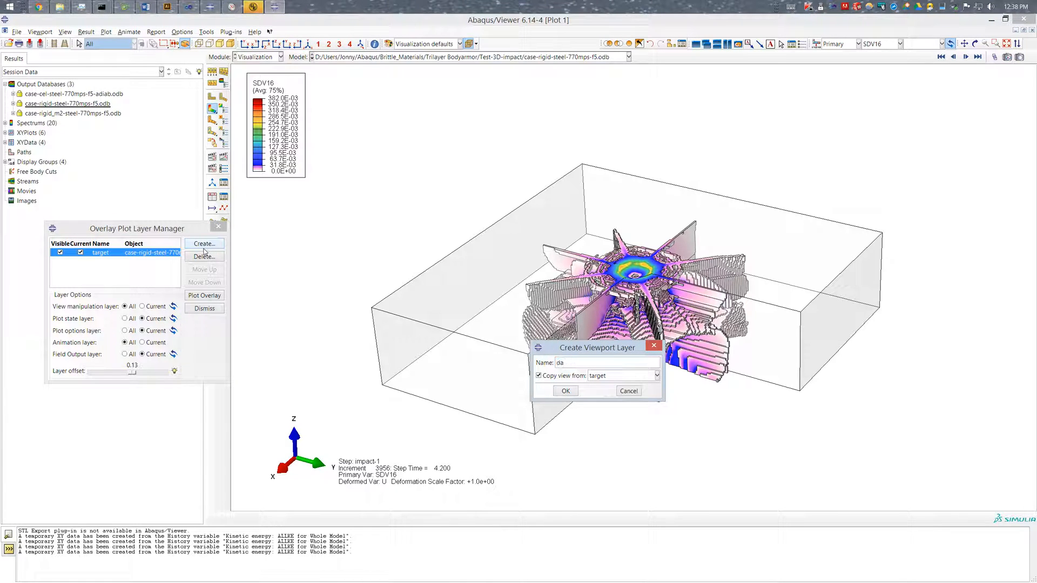
pyautogui.write('mage')
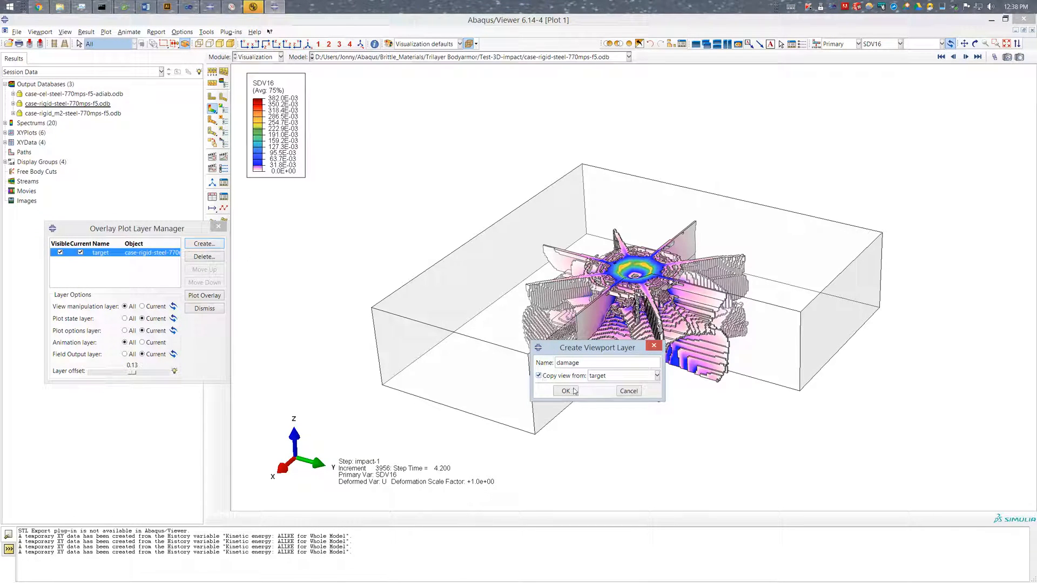
pyautogui.click(565, 391)
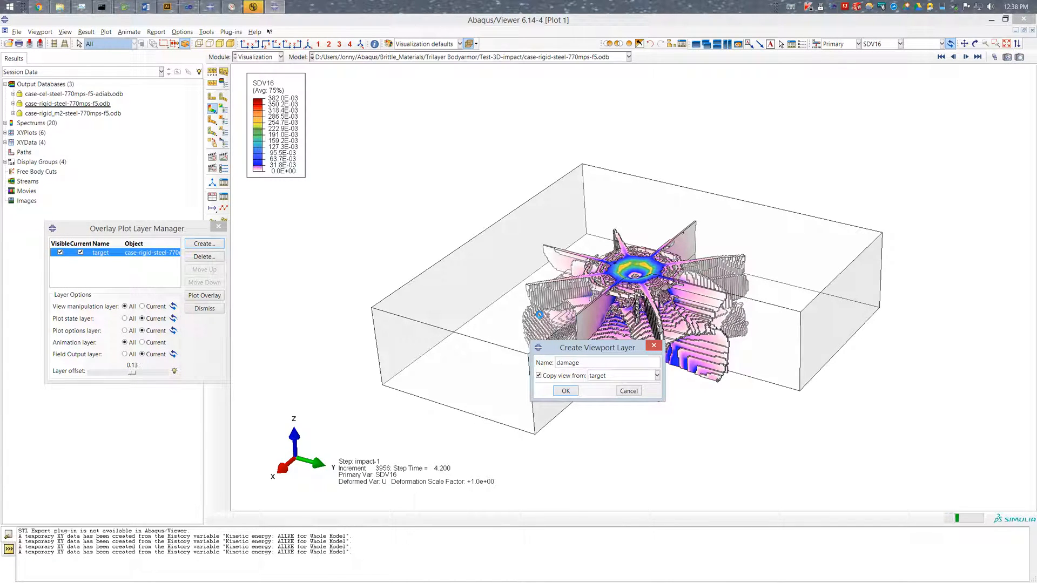
pyautogui.click(565, 391)
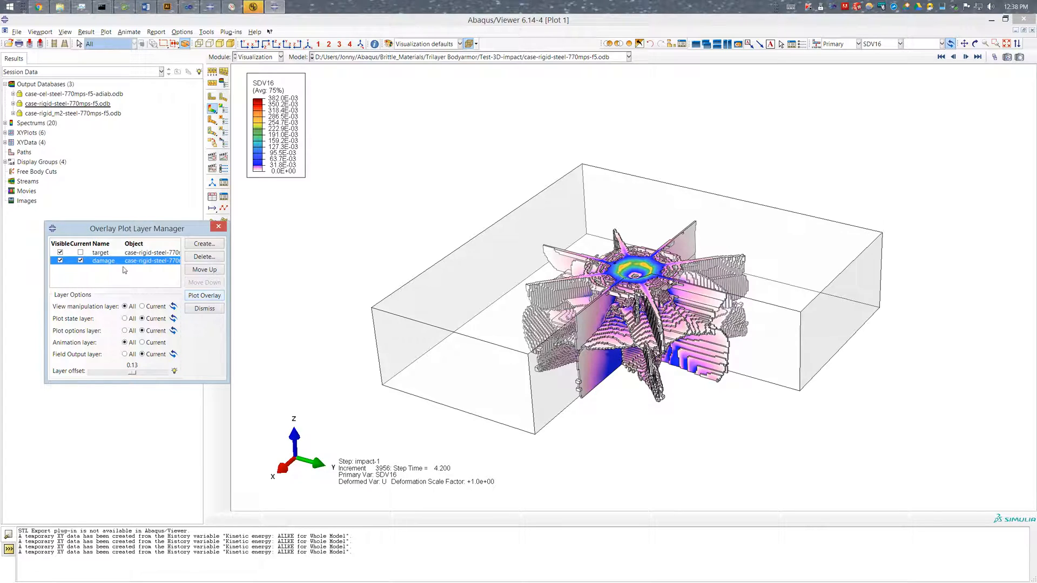
# Step: Turn on overlay plotting, make the damage layer current and bring up the Display Group Manager
pyautogui.click(204, 295)
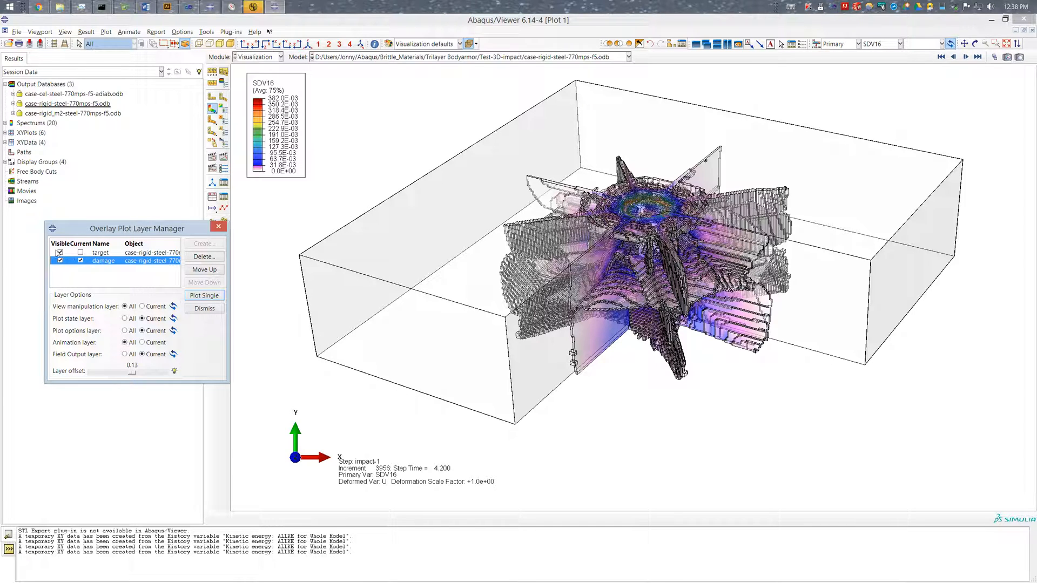
pyautogui.click(60, 251)
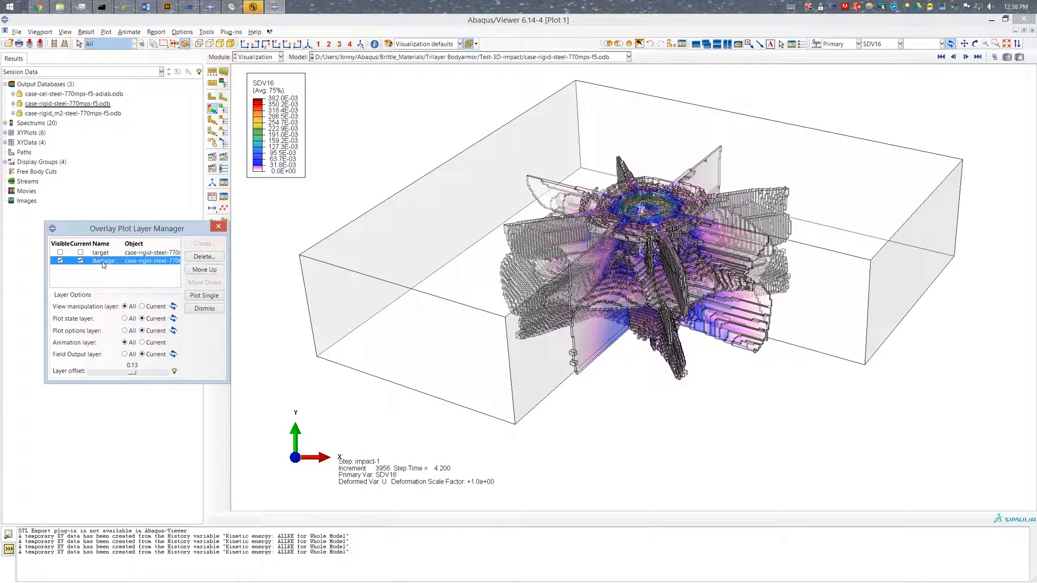
pyautogui.click(206, 32)
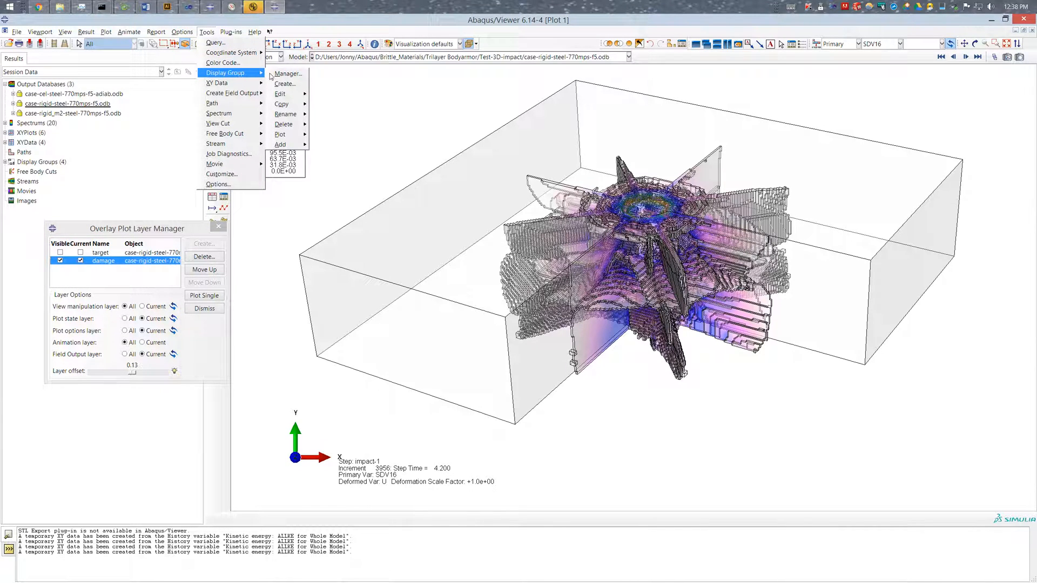
pyautogui.click(287, 73)
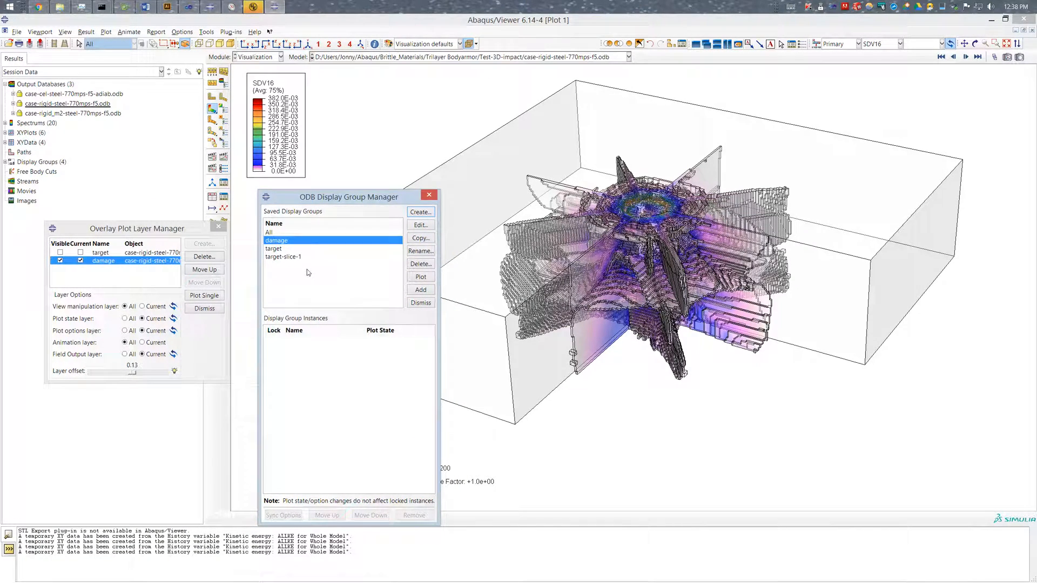
# Step: Plot the saved damage display group in the current damage layer
pyautogui.click(420, 263)
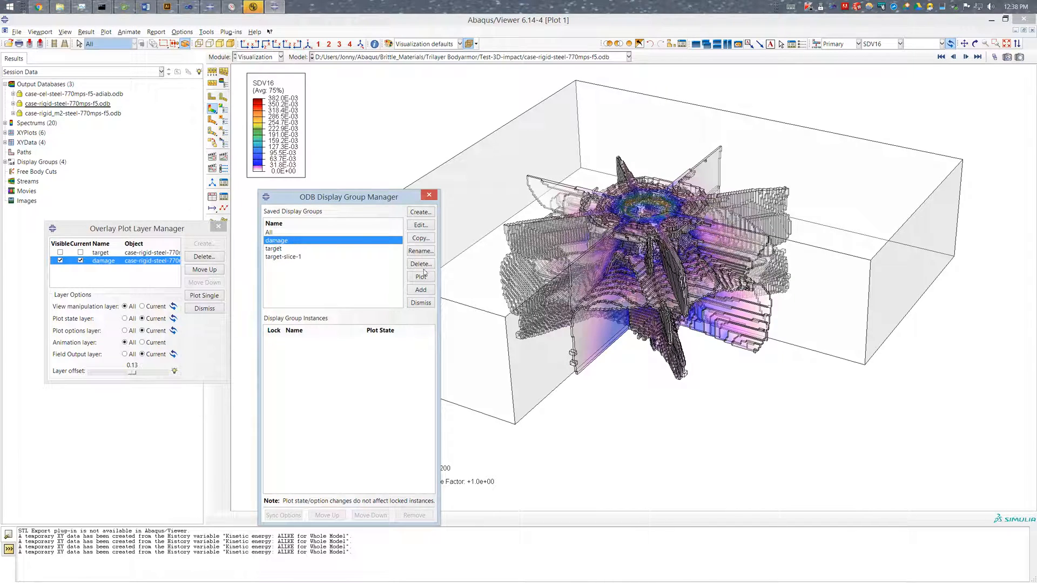
pyautogui.click(420, 277)
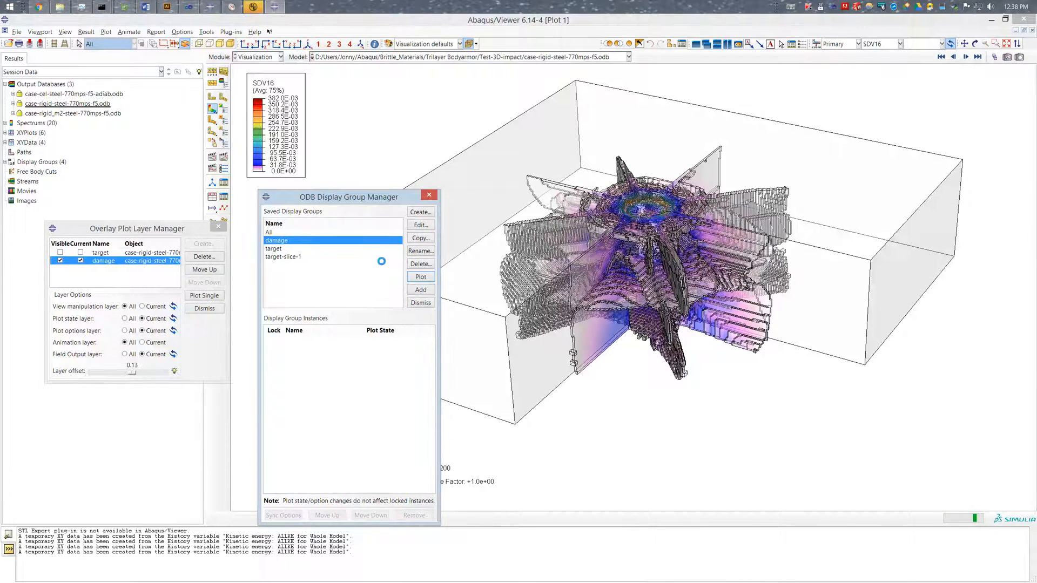
pyautogui.click(420, 290)
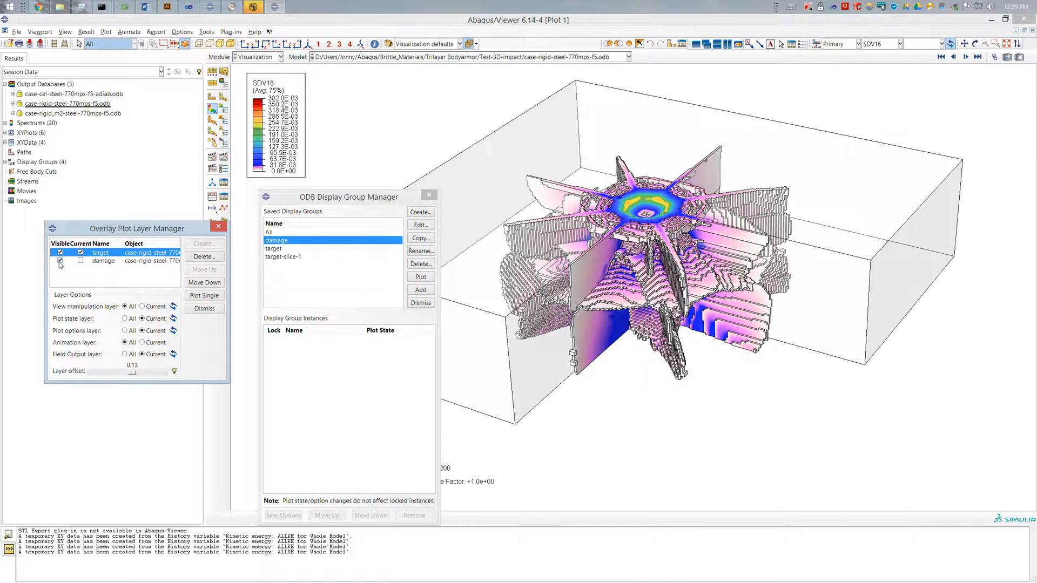
# Step: Plot the target-slice-1 display group in the target layer
pyautogui.click(59, 251)
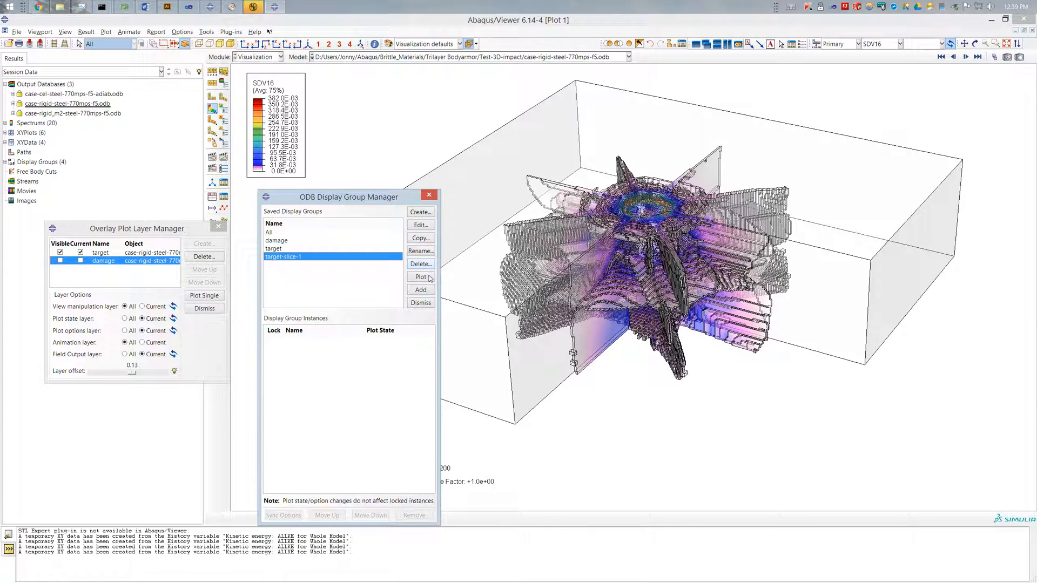
pyautogui.click(421, 290)
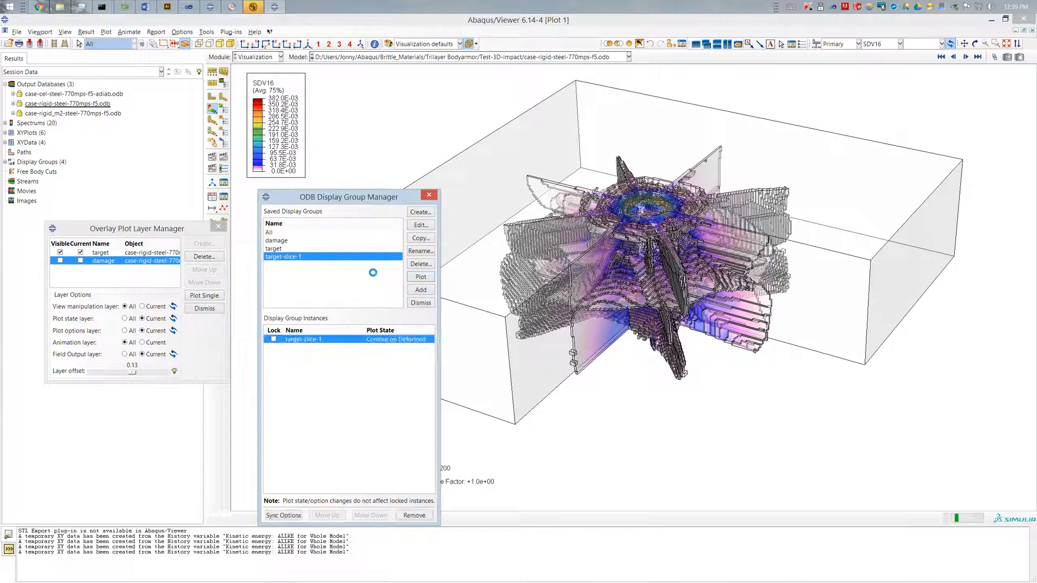
pyautogui.click(420, 277)
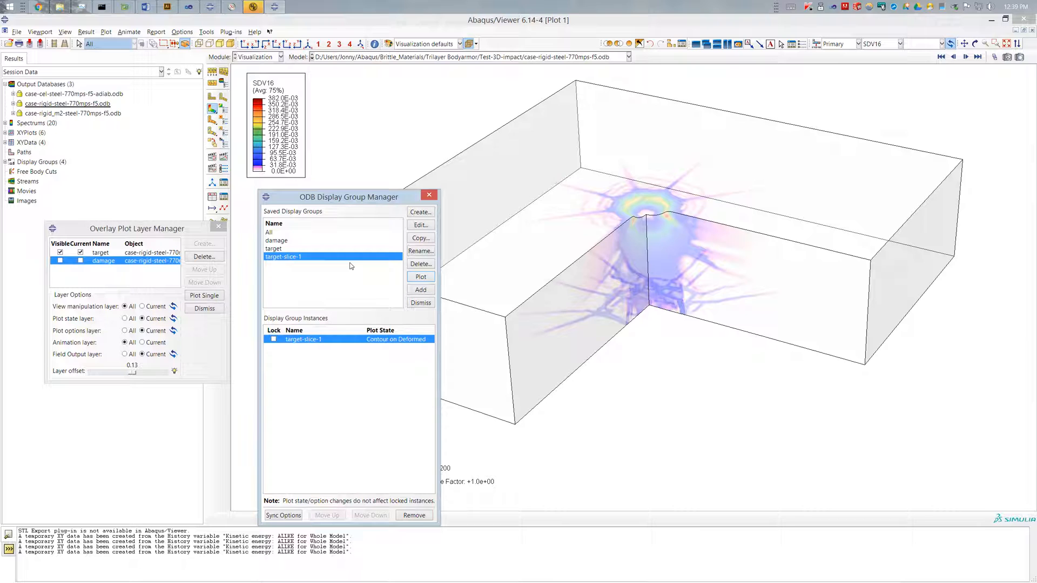
# Step: Contour the translucent slice by stress S Mises and make the damage layer visible again
pyautogui.click(900, 43)
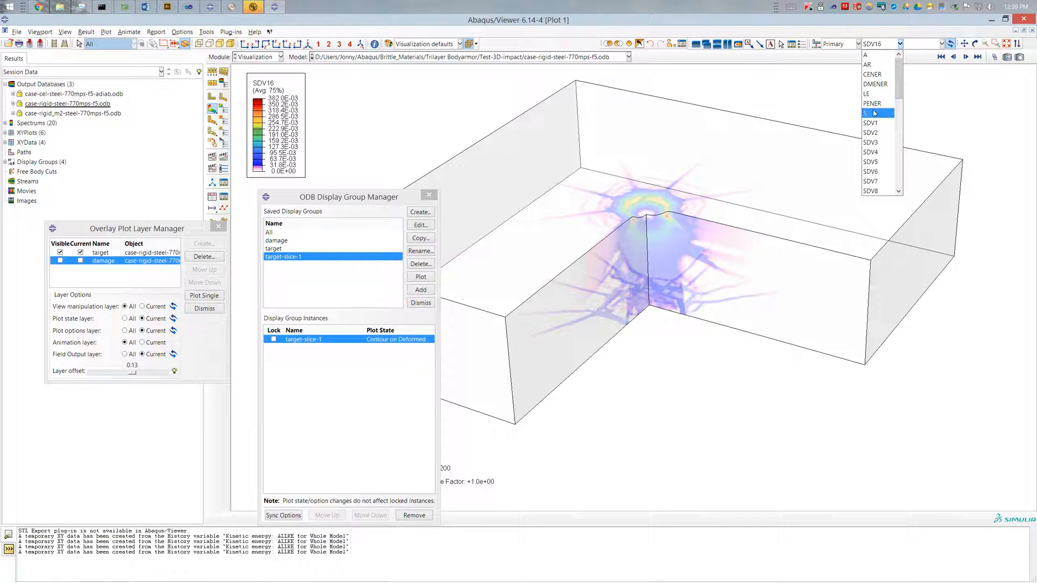
pyautogui.click(867, 112)
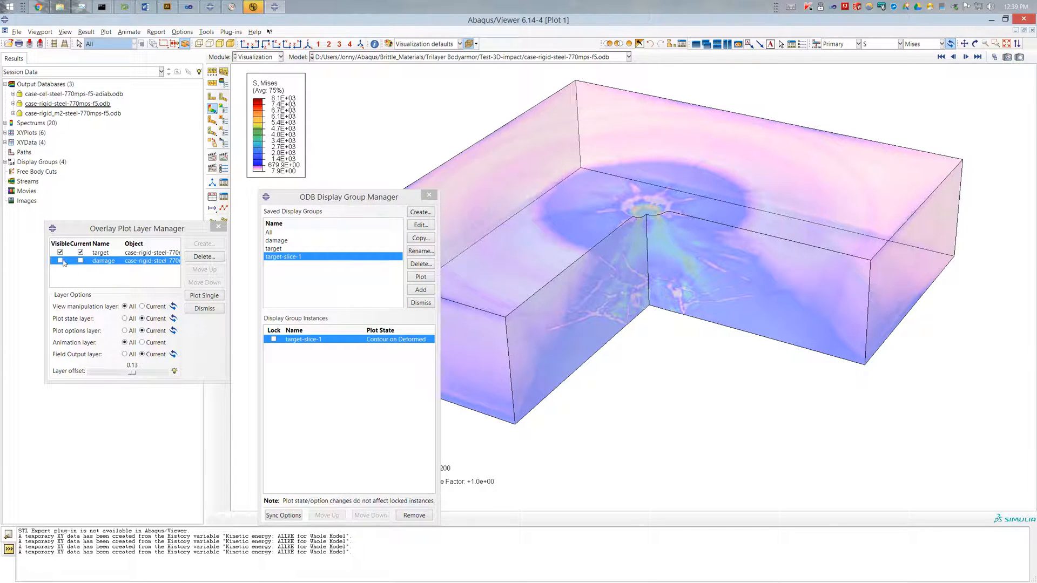
pyautogui.click(59, 260)
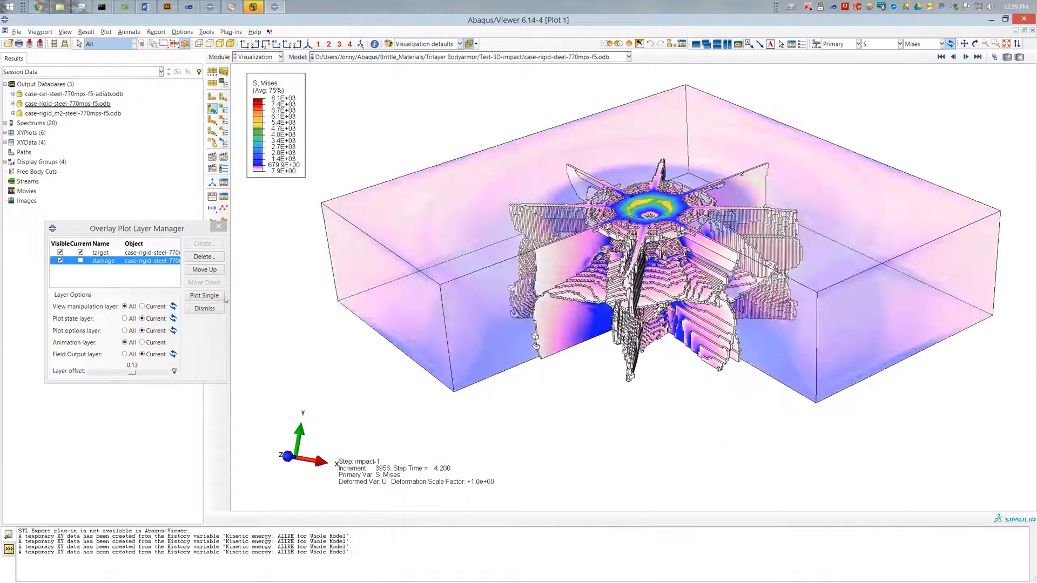
# Step: Toggle the current layer between damage and target in the layer manager
pyautogui.click(80, 260)
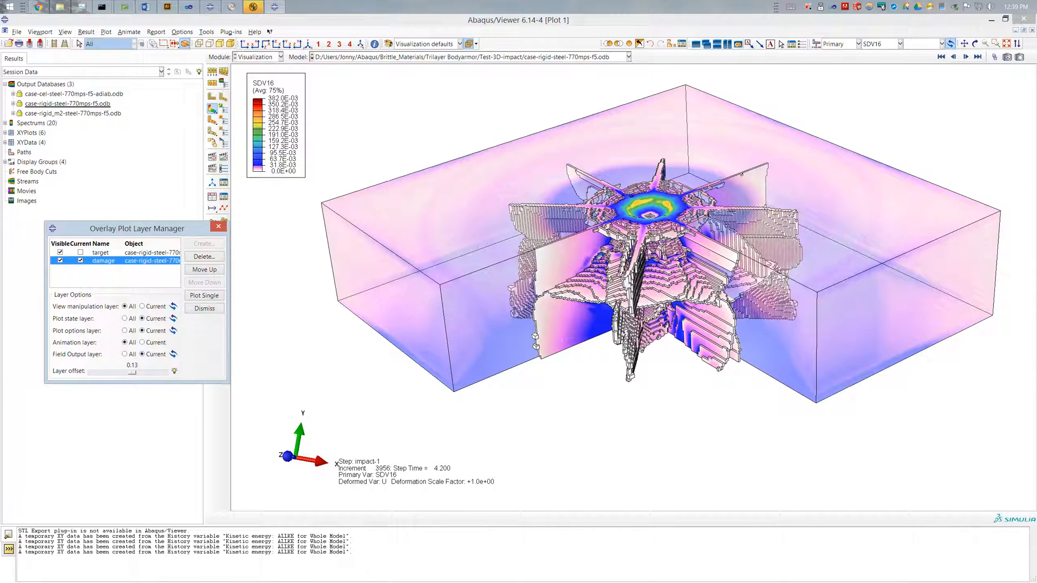
pyautogui.click(100, 251)
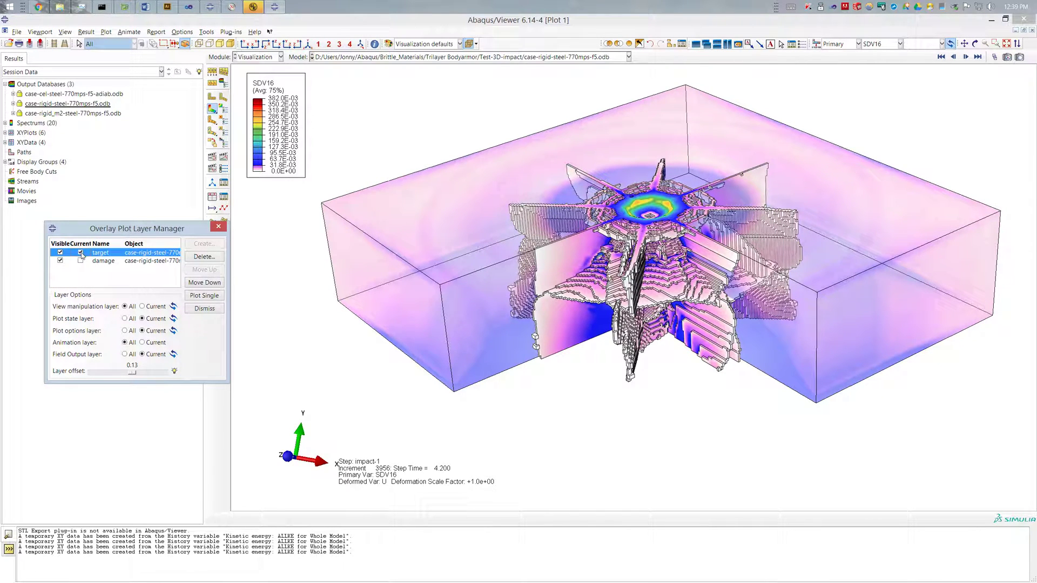
pyautogui.click(80, 260)
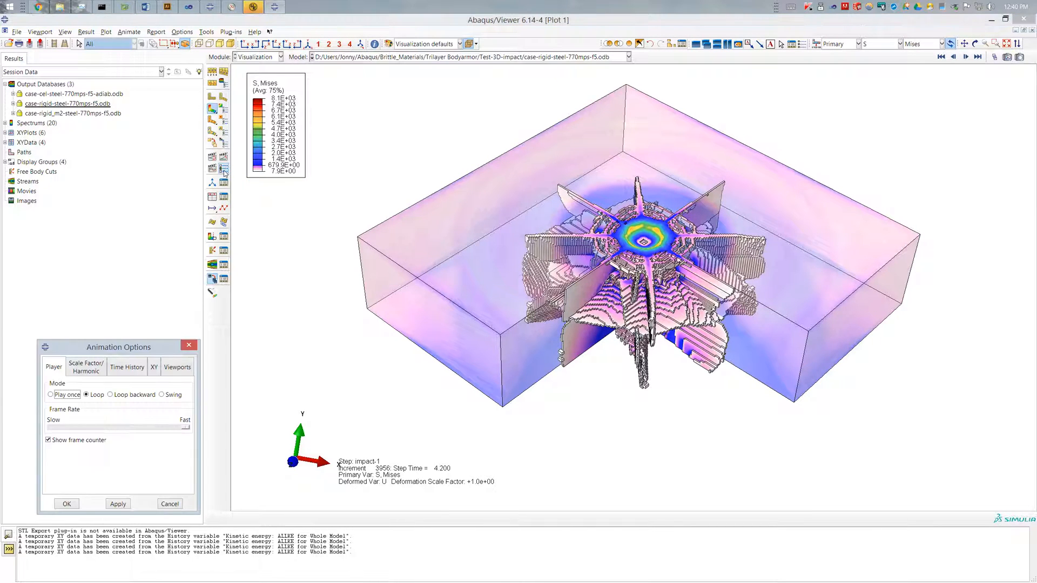
# Step: Set both Plot 1 target and damage layers to animate, then play the time-history animation
pyautogui.click(176, 367)
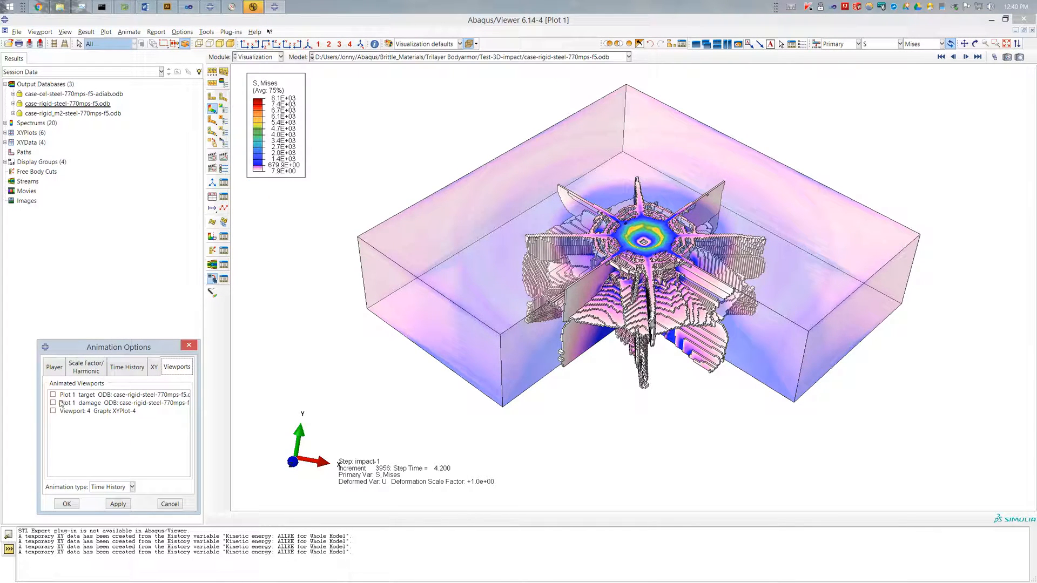
pyautogui.click(53, 403)
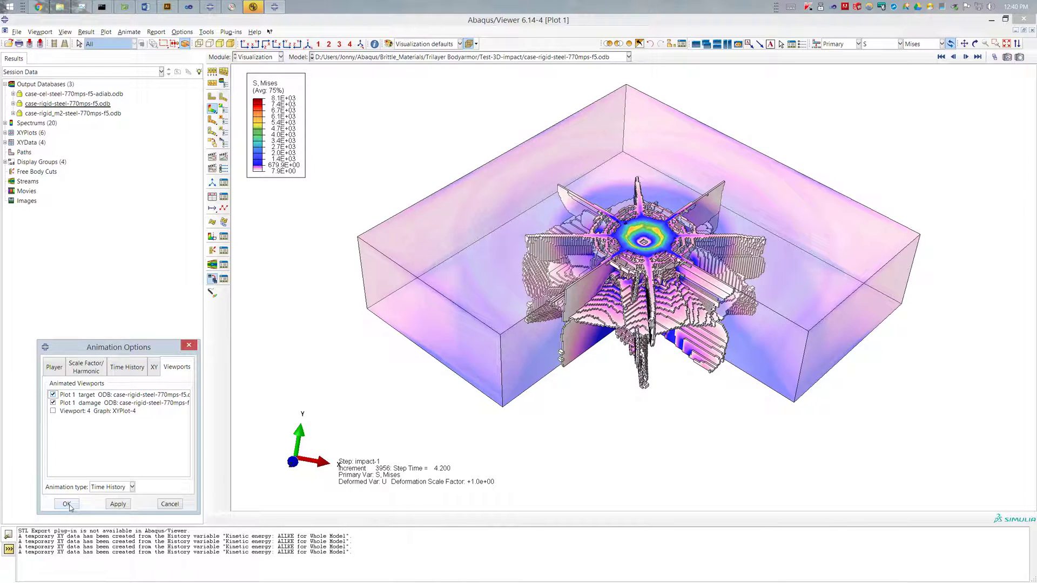
pyautogui.click(66, 503)
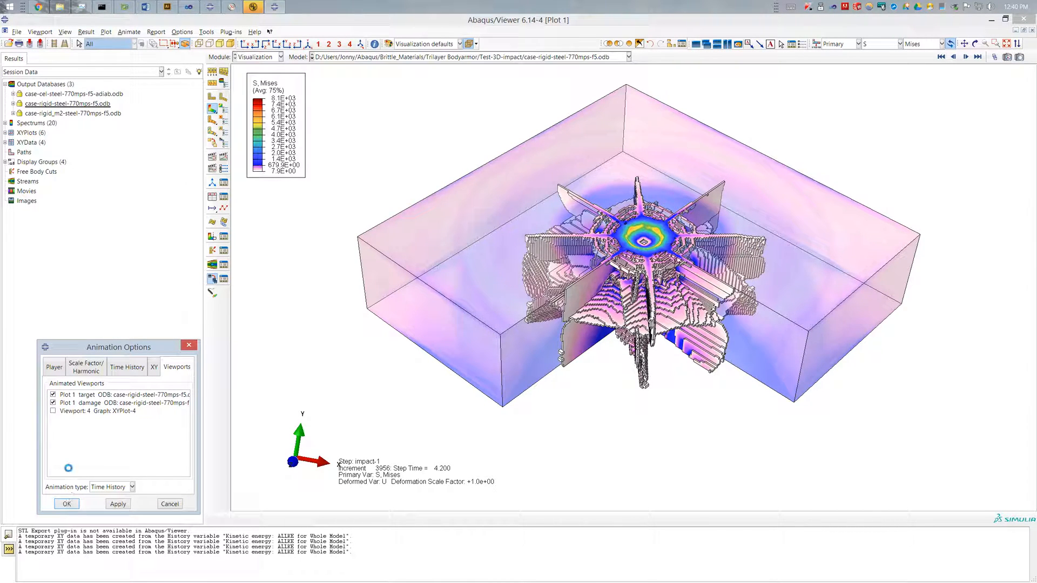
pyautogui.click(941, 56)
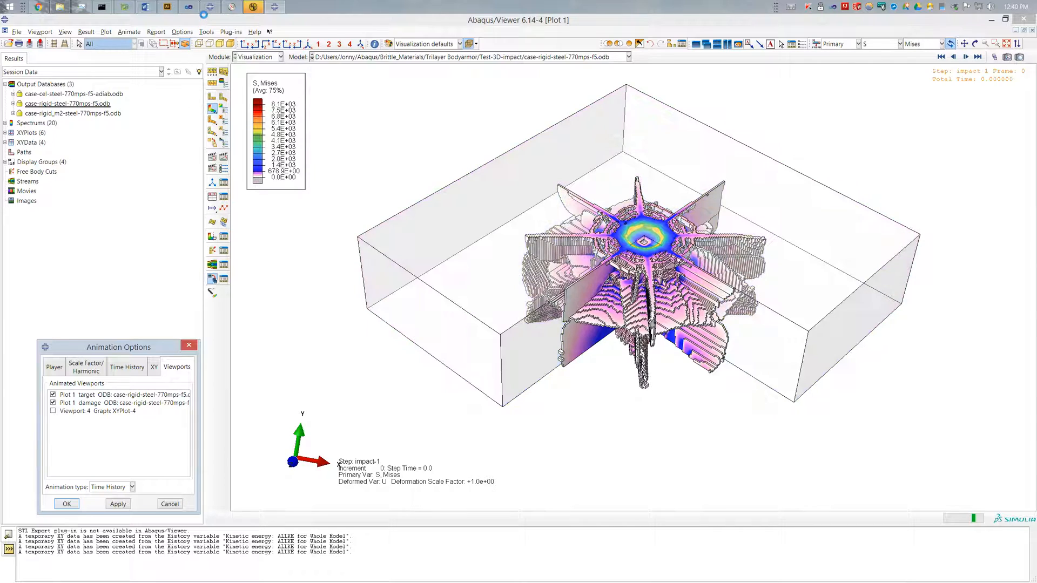